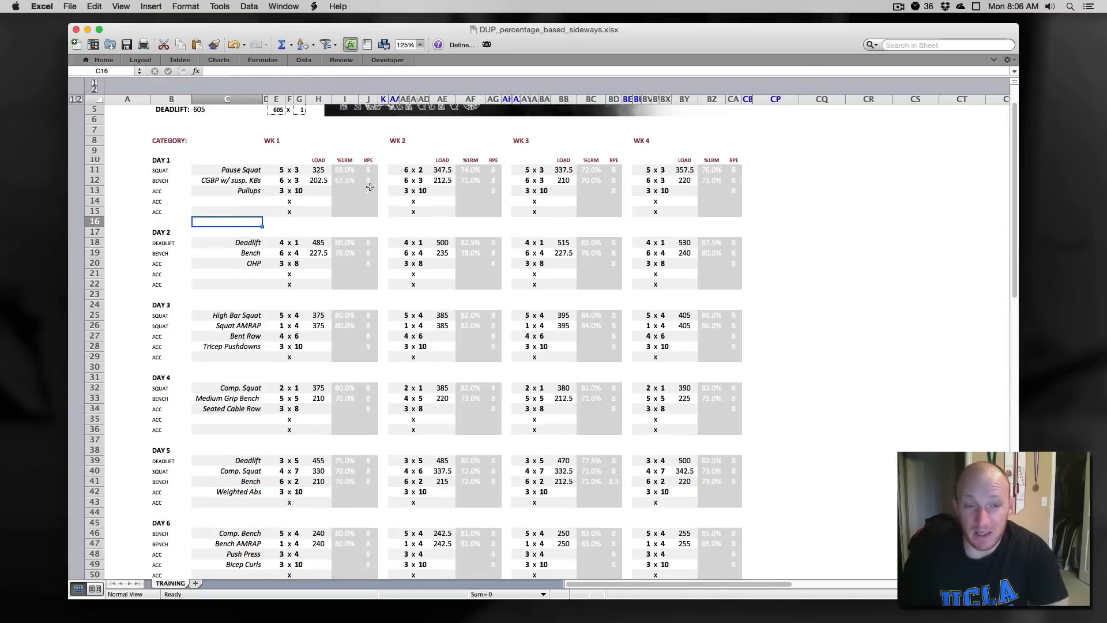
pyautogui.moveTo(365, 217)
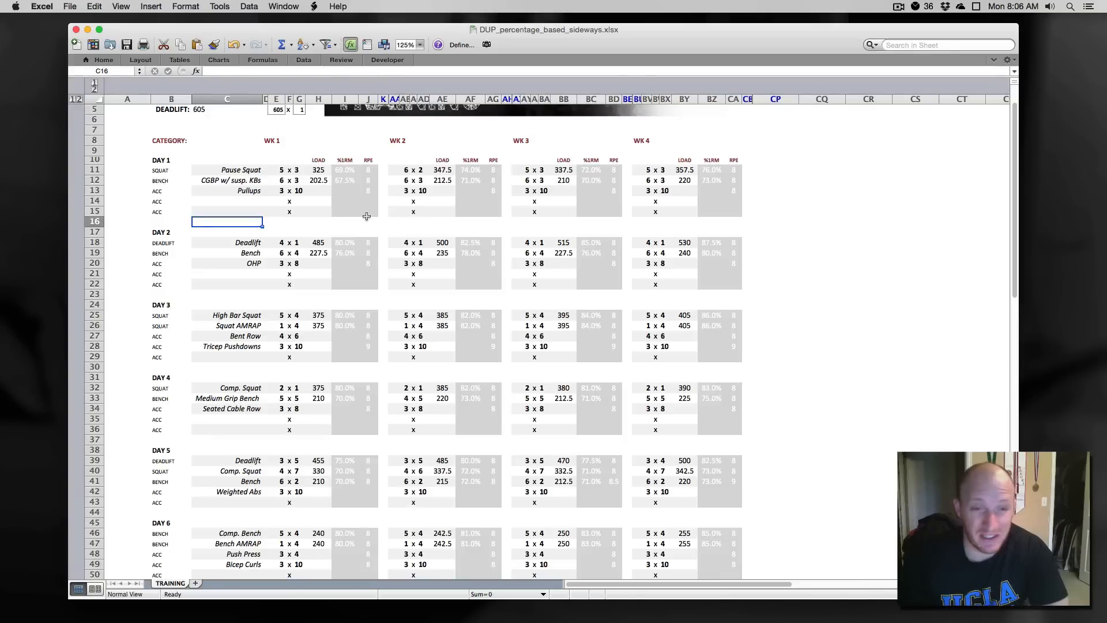
pyautogui.moveTo(375, 171)
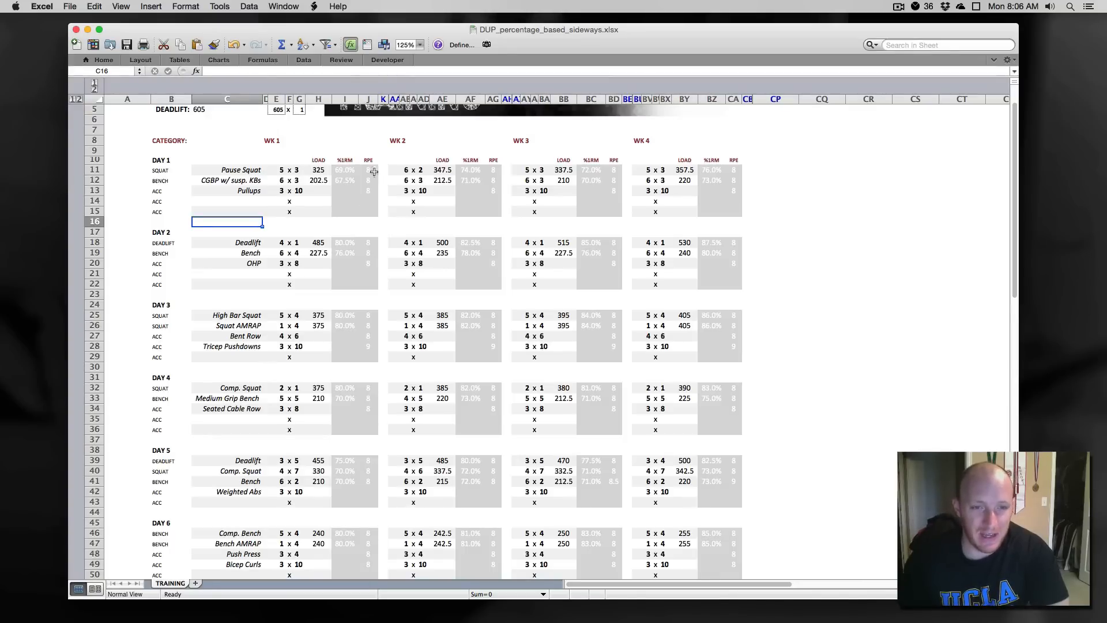
pyautogui.moveTo(386, 186)
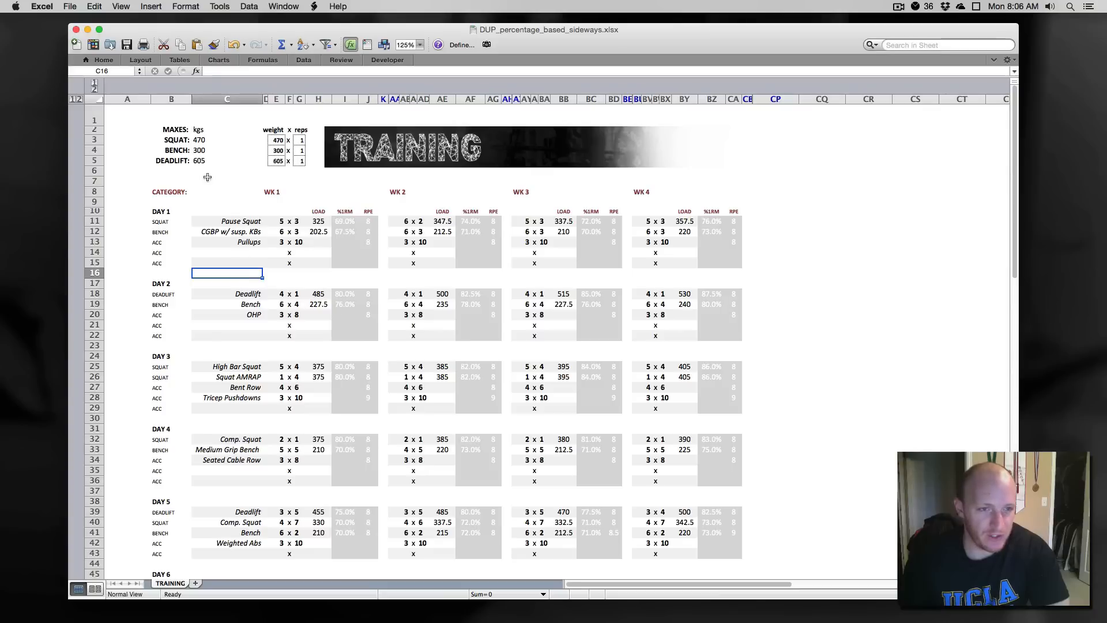
pyautogui.moveTo(351, 239)
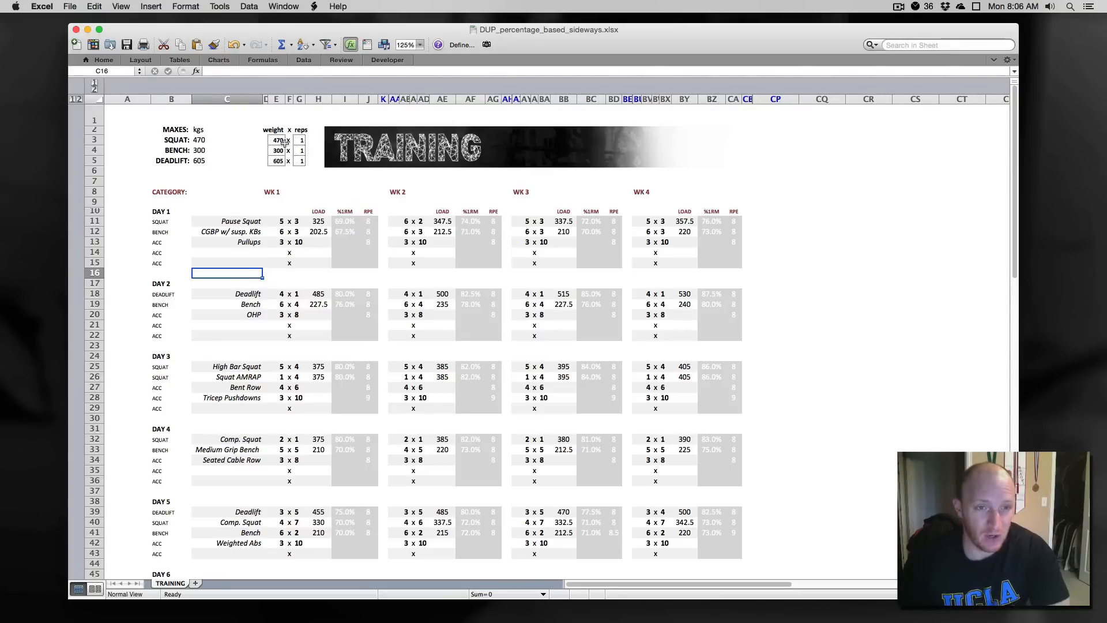
# Change the squat test to 470 for 3 reps, raising the squat max to 498
pyautogui.click(276, 139)
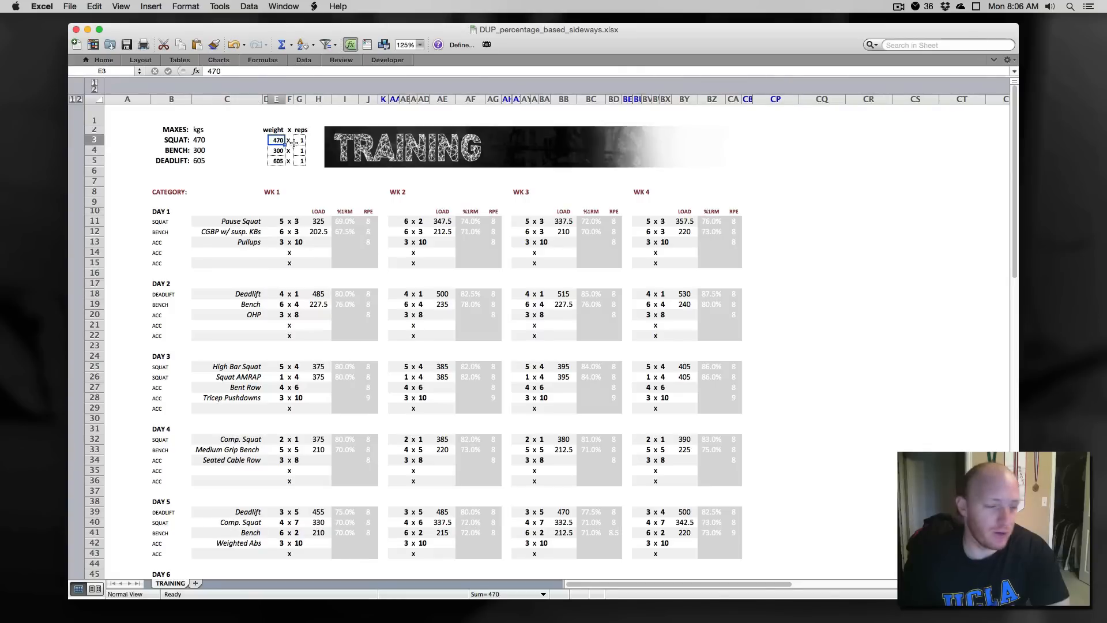
pyautogui.click(299, 139)
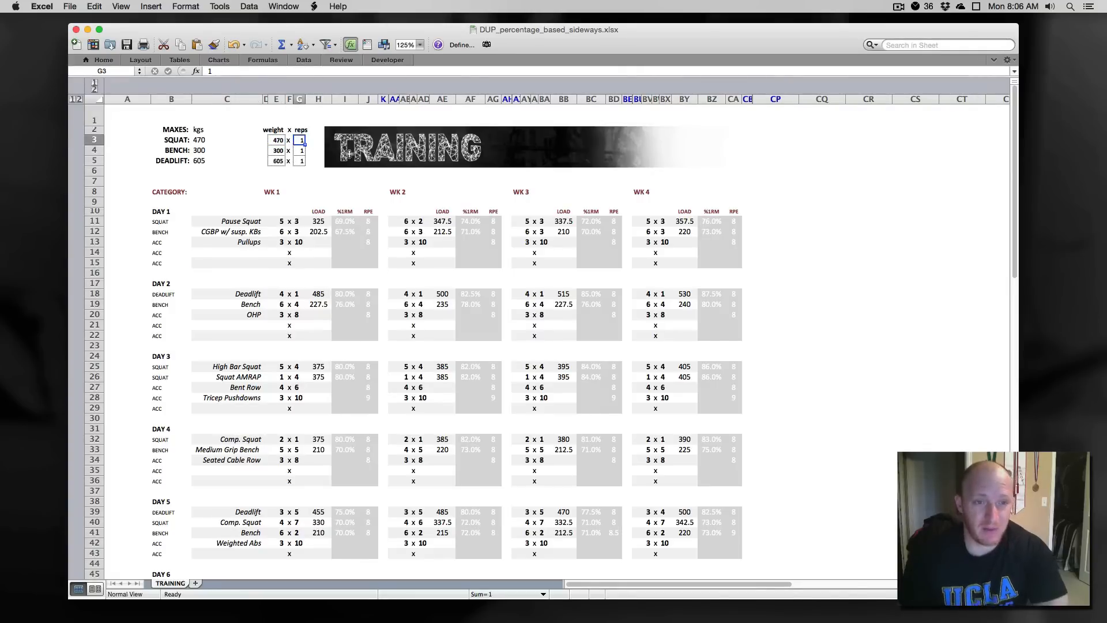
pyautogui.write('3')
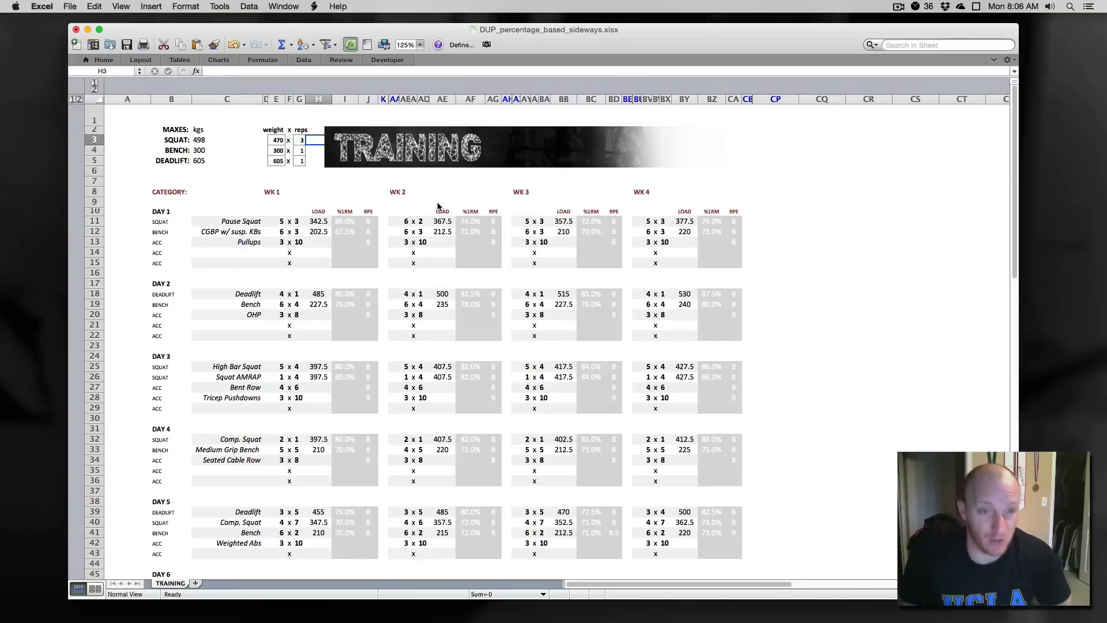
pyautogui.click(226, 139)
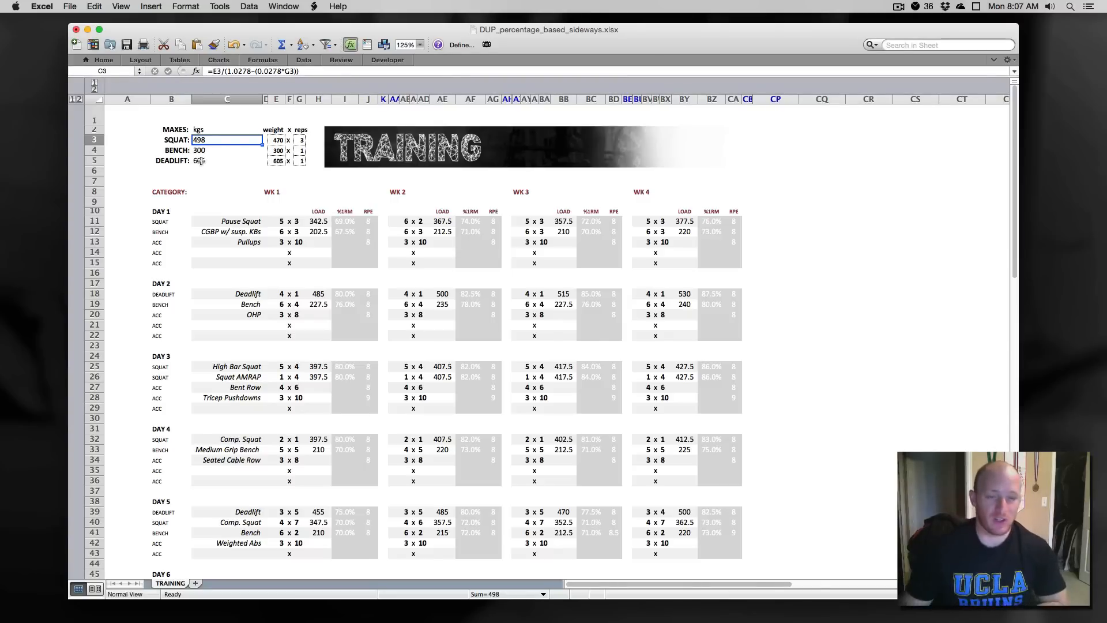
pyautogui.click(227, 129)
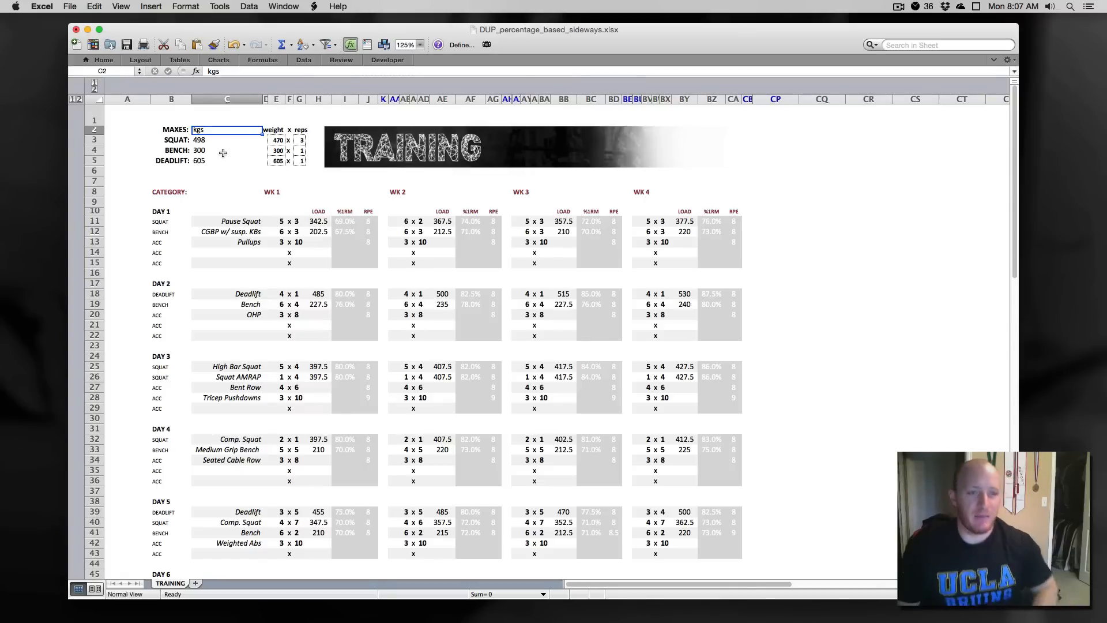
# Change the max units label from kgs to lbs
pyautogui.write('lbs')
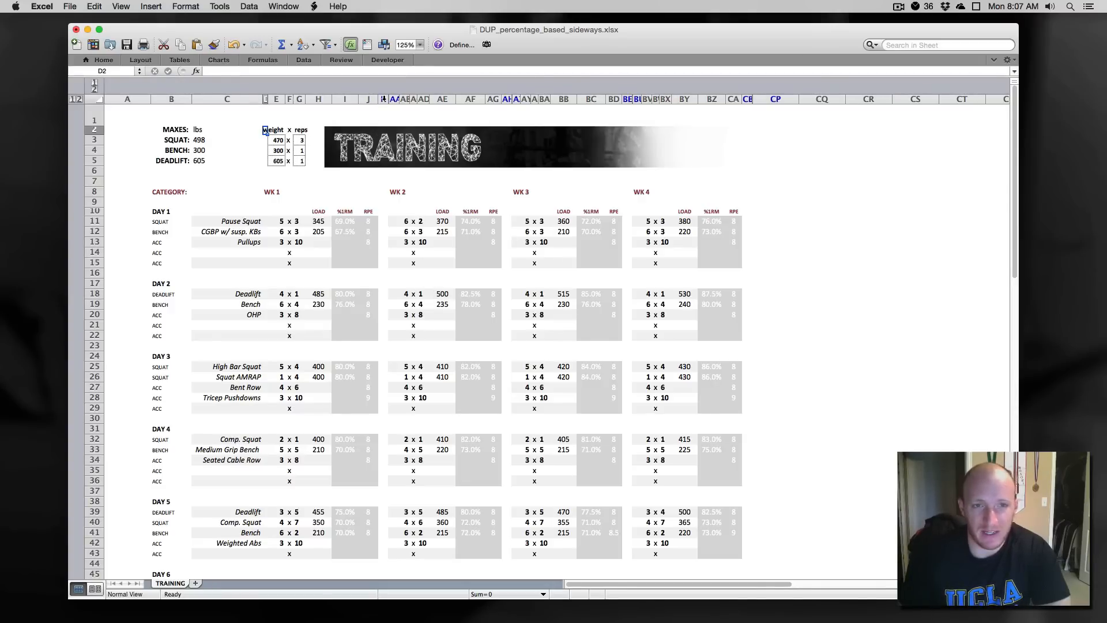
# Set week 1 Pause Squat intensity to 75%, raising its load from 345 to 375 lbs
pyautogui.click(383, 99)
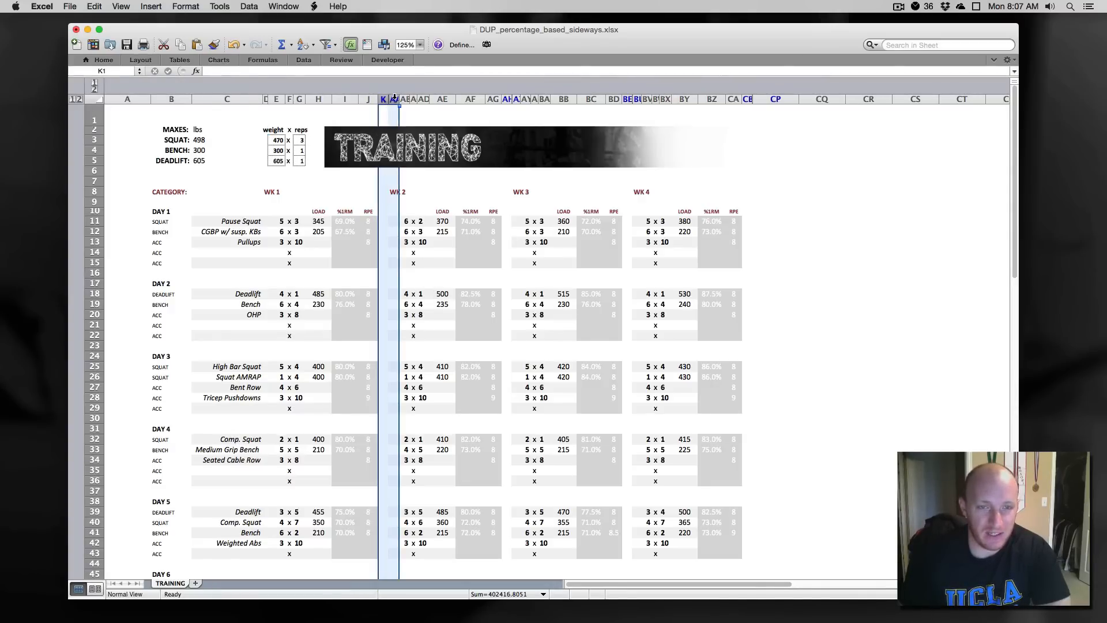
pyautogui.rightClick(384, 98)
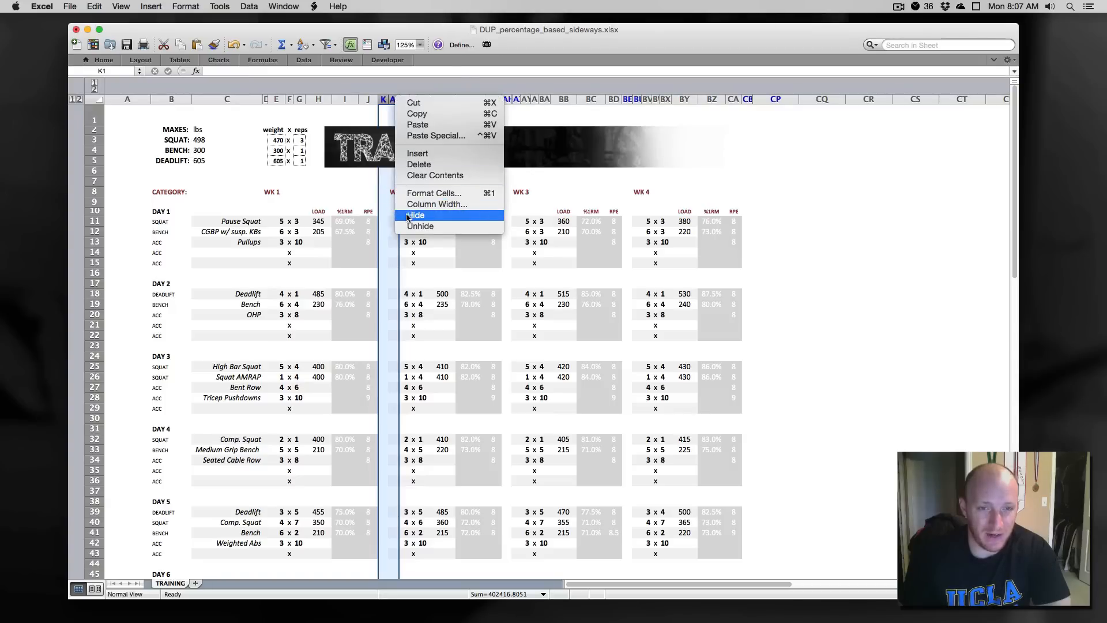
pyautogui.moveTo(361, 110)
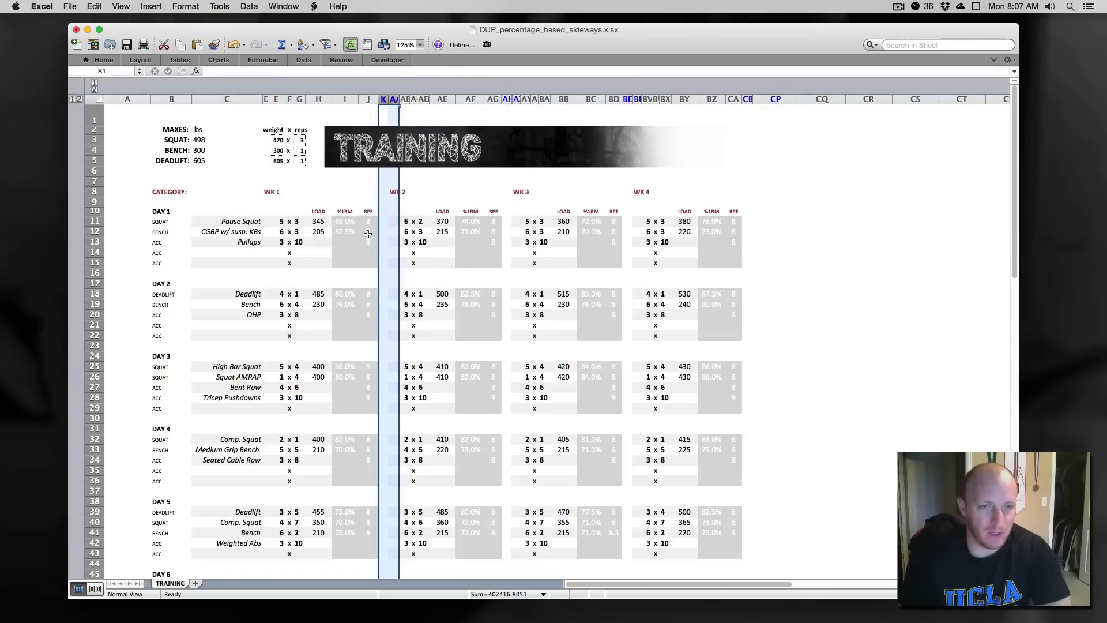
pyautogui.click(317, 263)
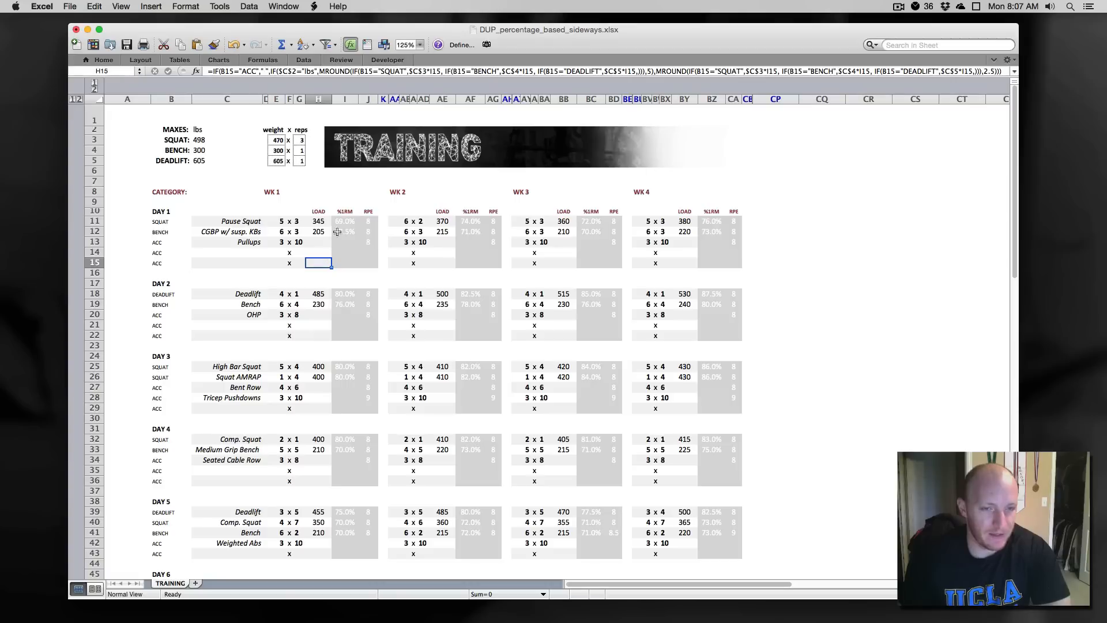
pyautogui.click(345, 221)
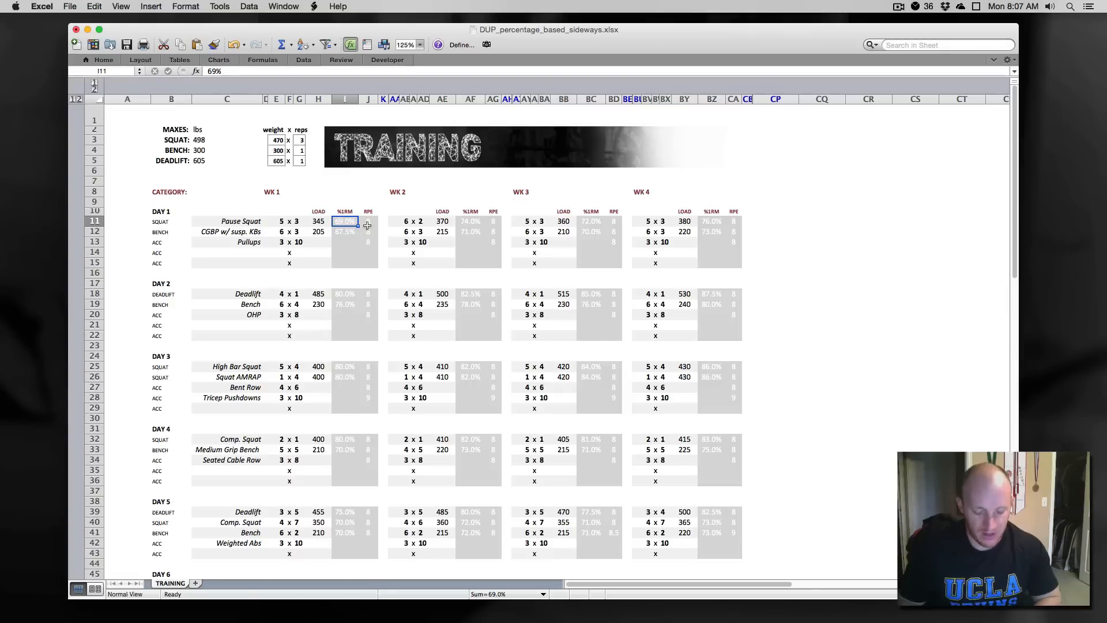
pyautogui.click(368, 221)
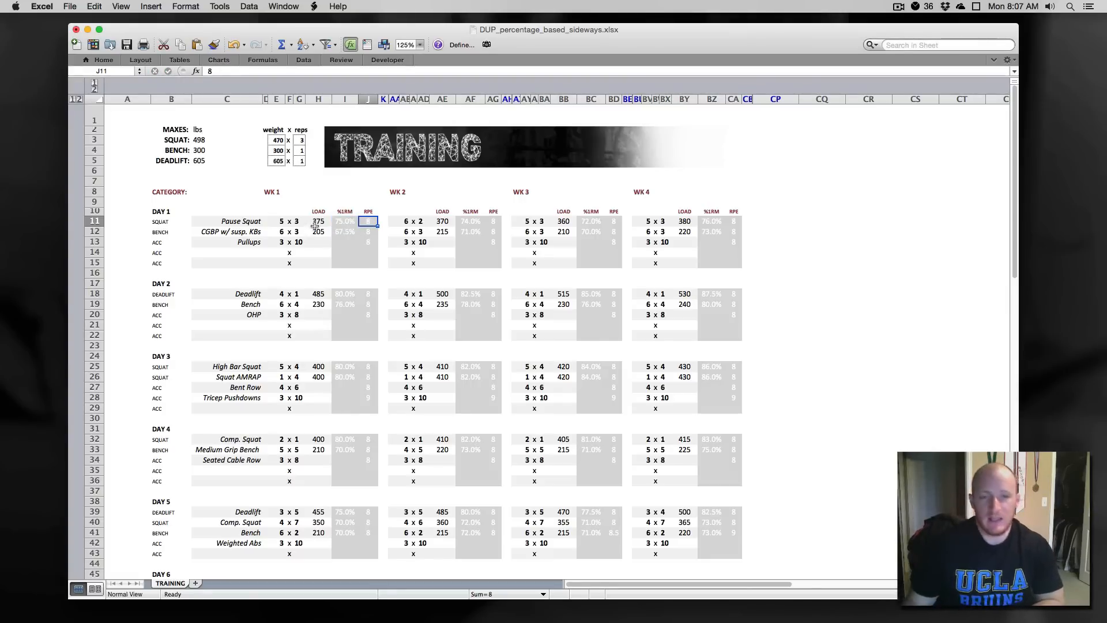
# Scroll down to the Day 6 block and hide its rows
pyautogui.scroll(-3)
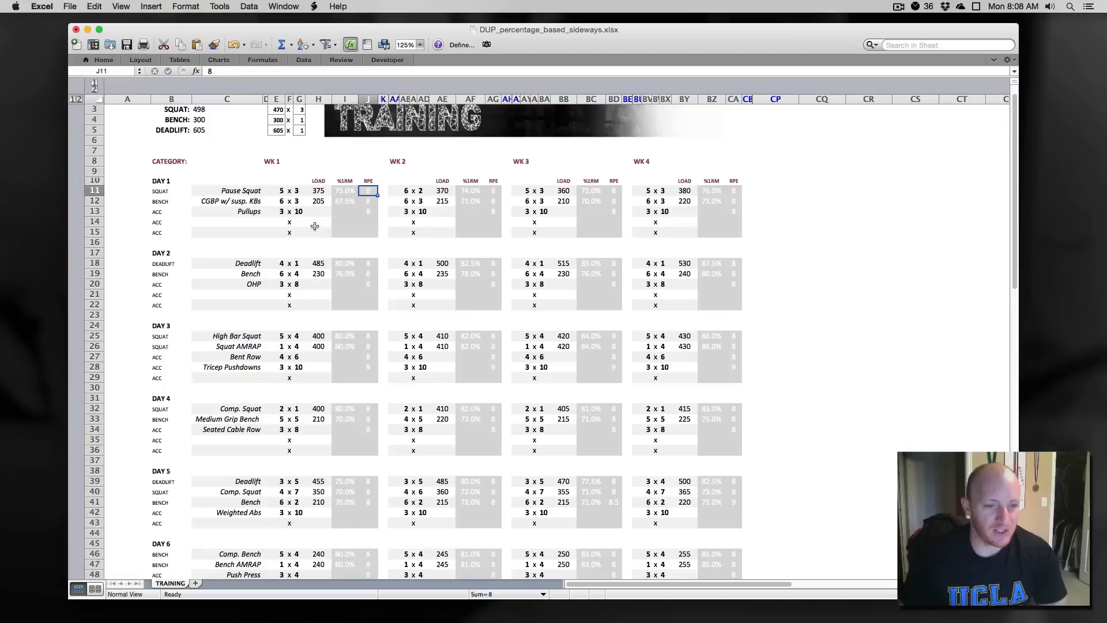
pyautogui.scroll(-3)
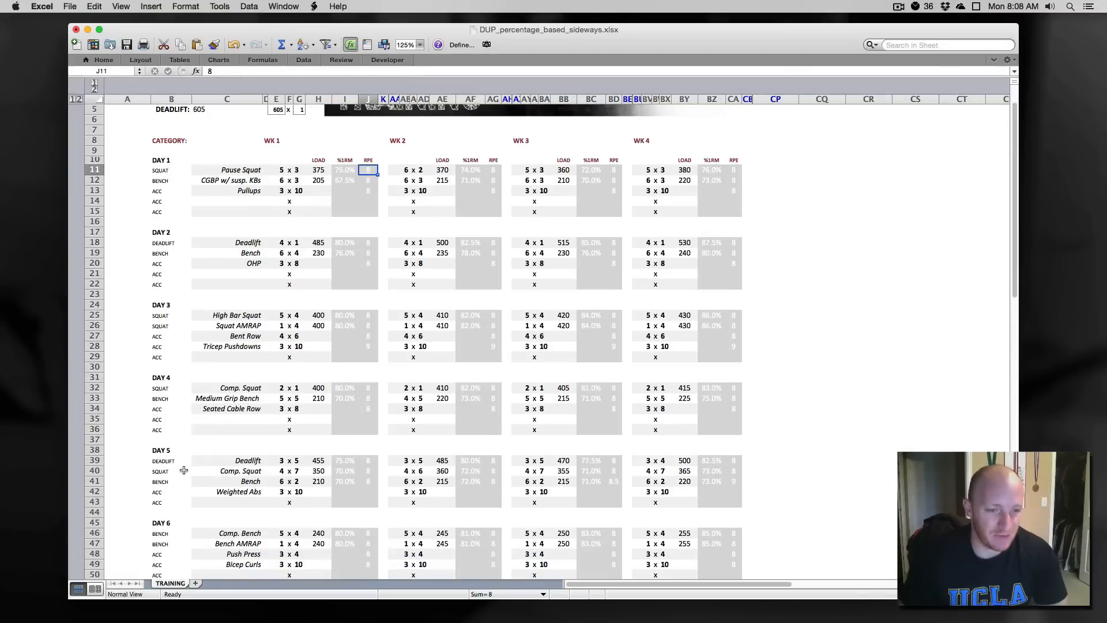
pyautogui.scroll(-3)
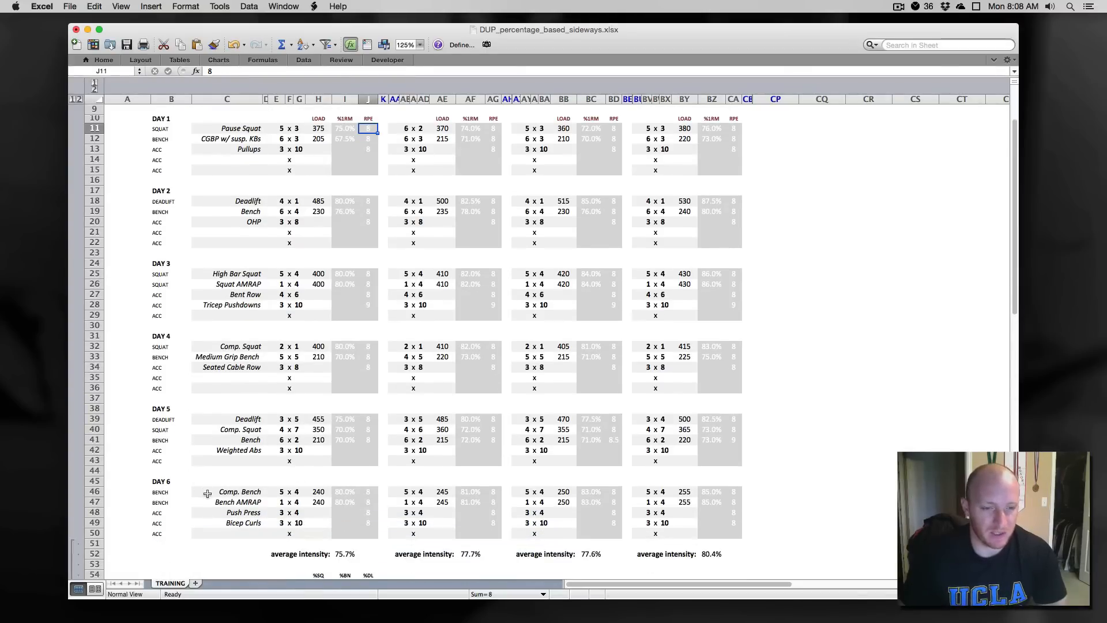
pyautogui.moveTo(220, 533)
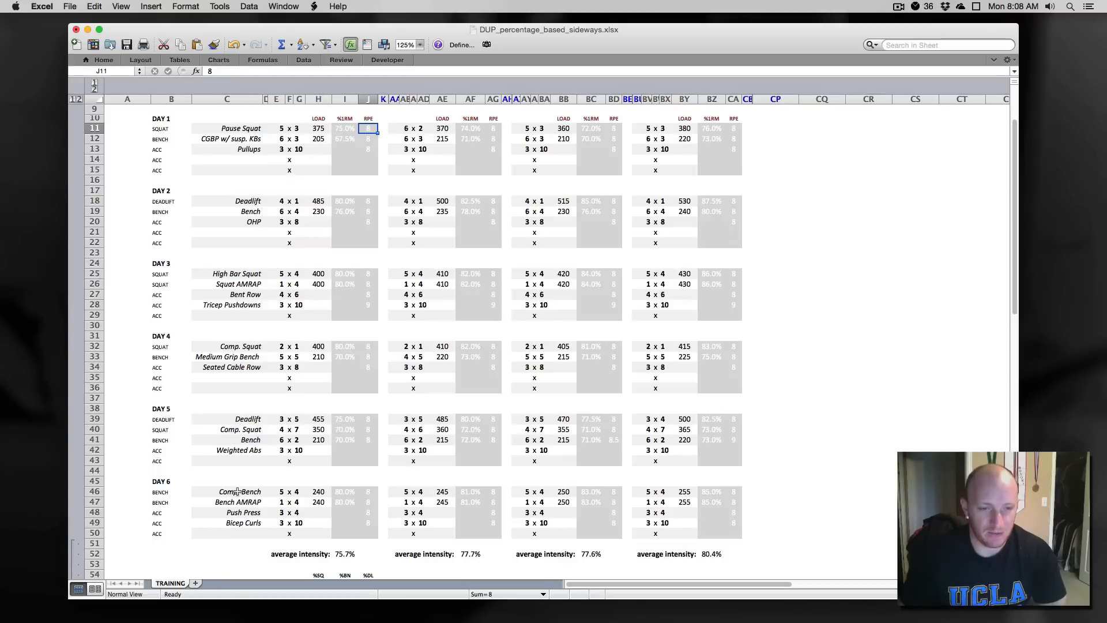
pyautogui.click(227, 533)
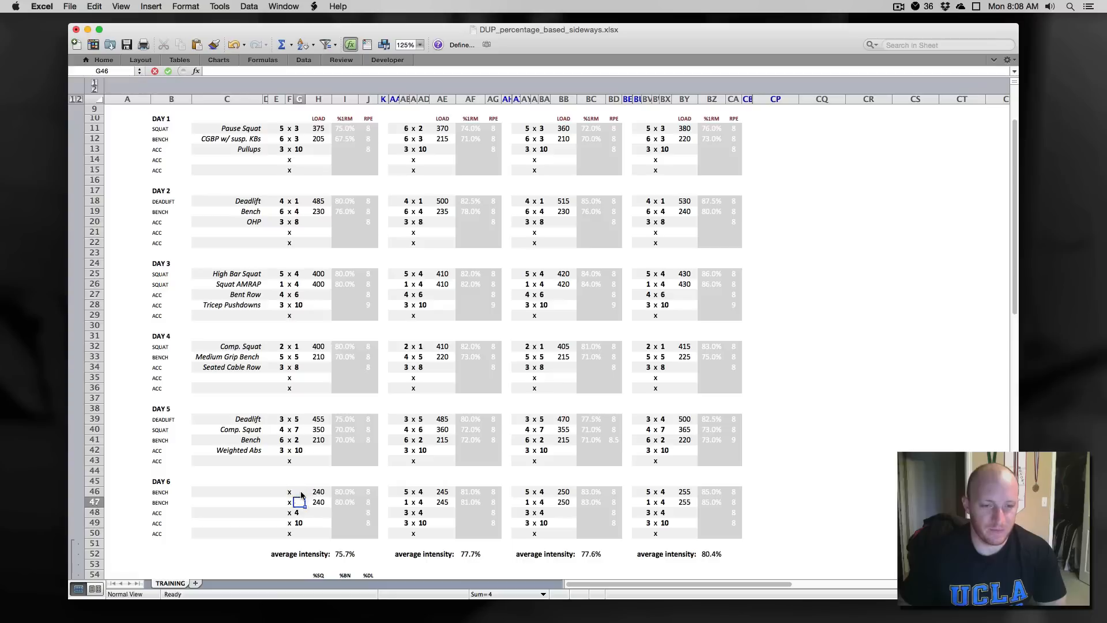
pyautogui.click(298, 532)
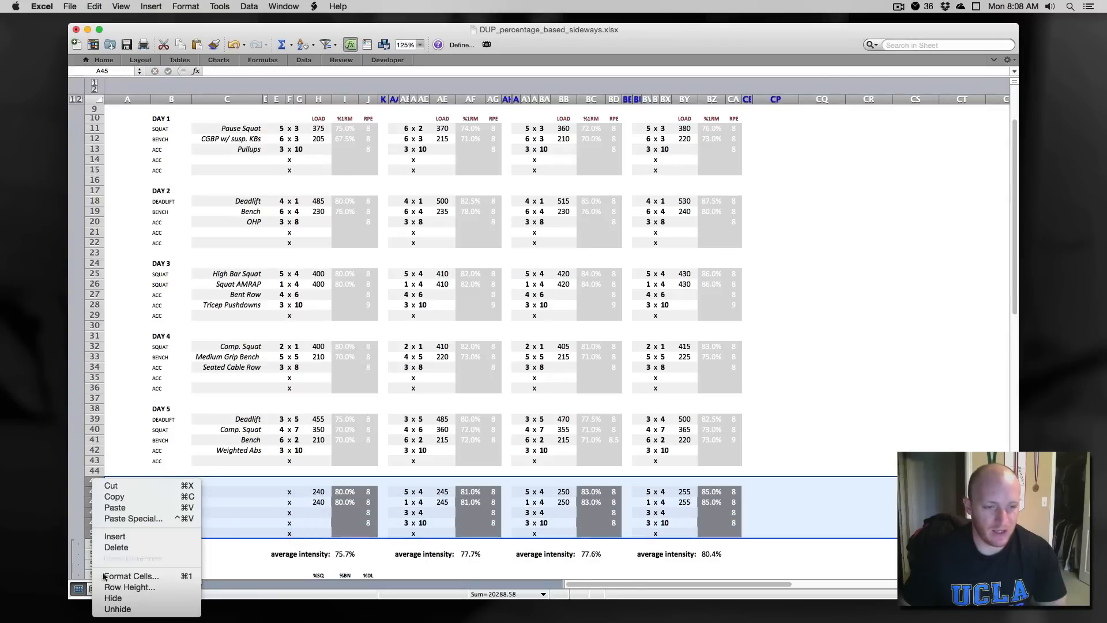
pyautogui.click(113, 598)
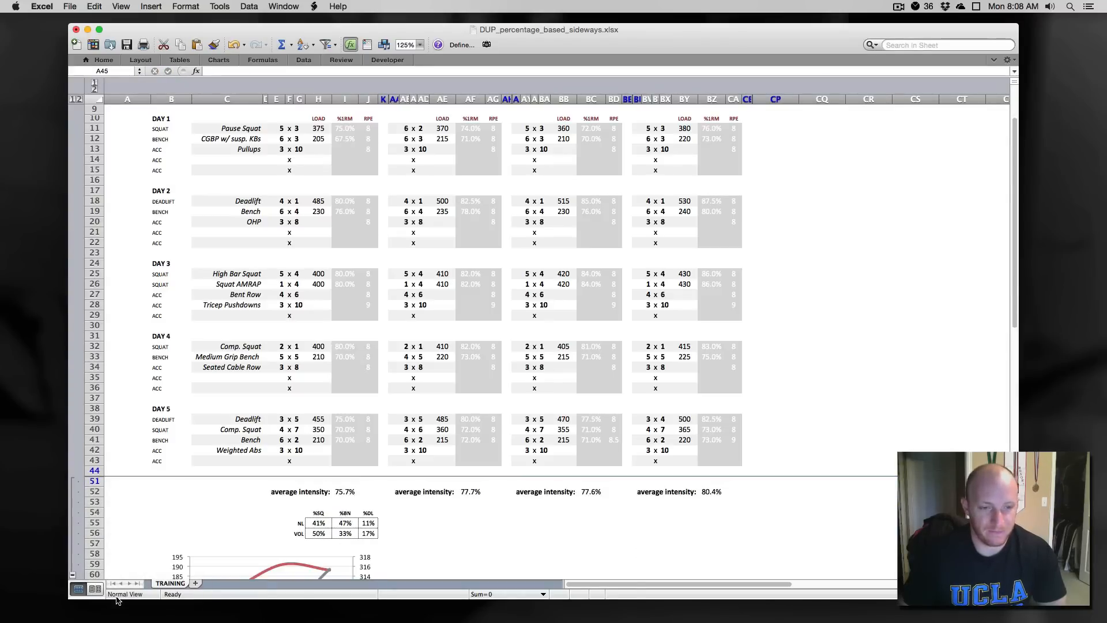
# Unhide Day 6 rows 45–50 below Day 5 from row 44's menu
pyautogui.click(94, 471)
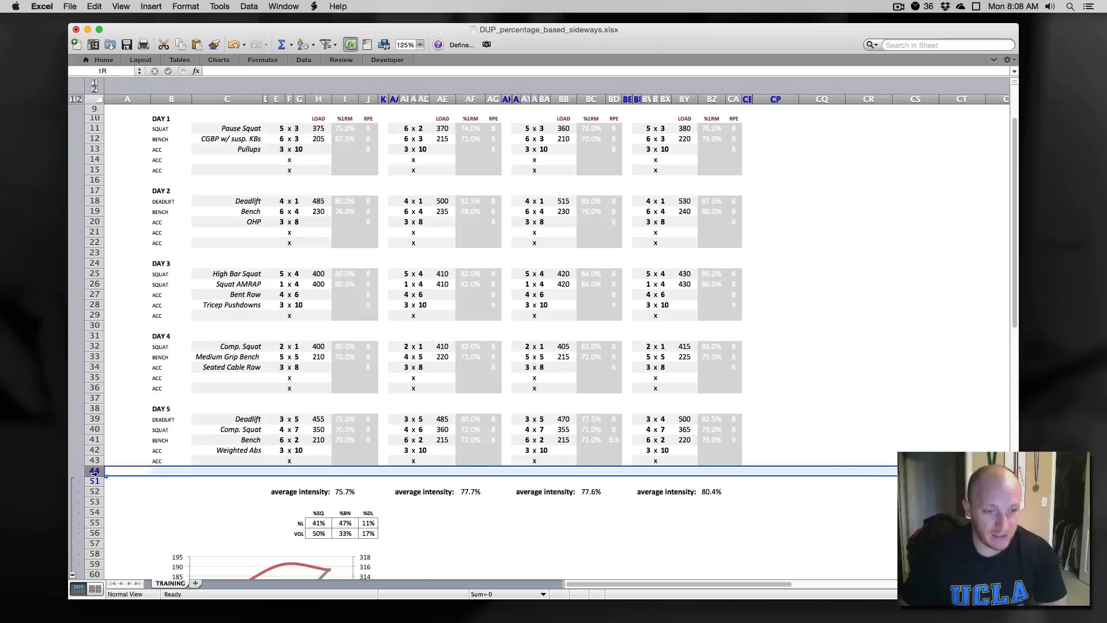
pyautogui.rightClick(94, 470)
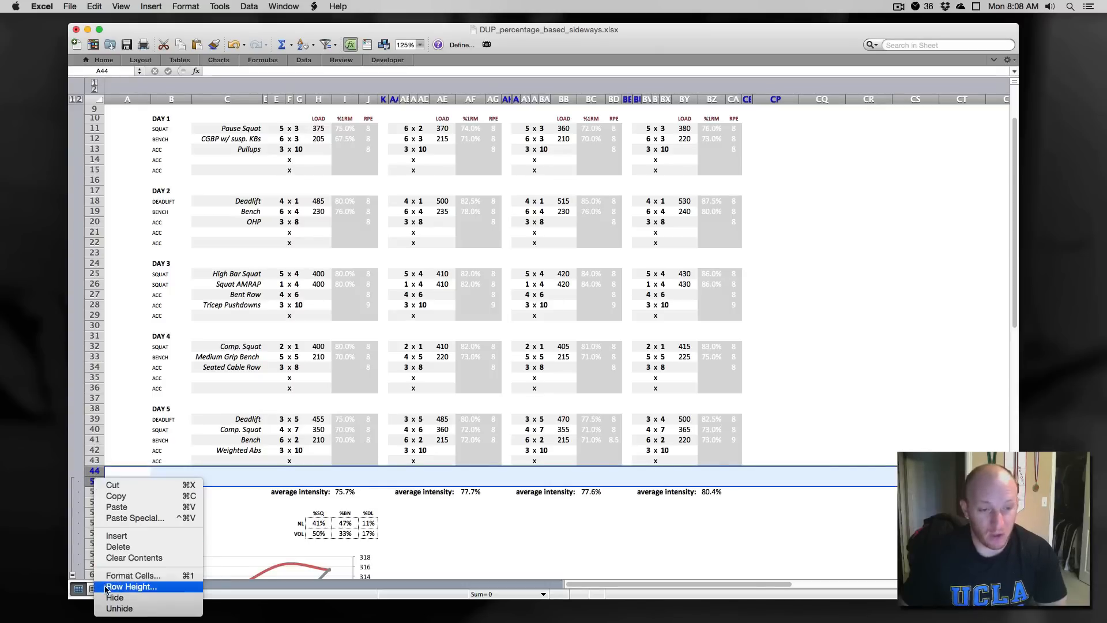
pyautogui.moveTo(115, 597)
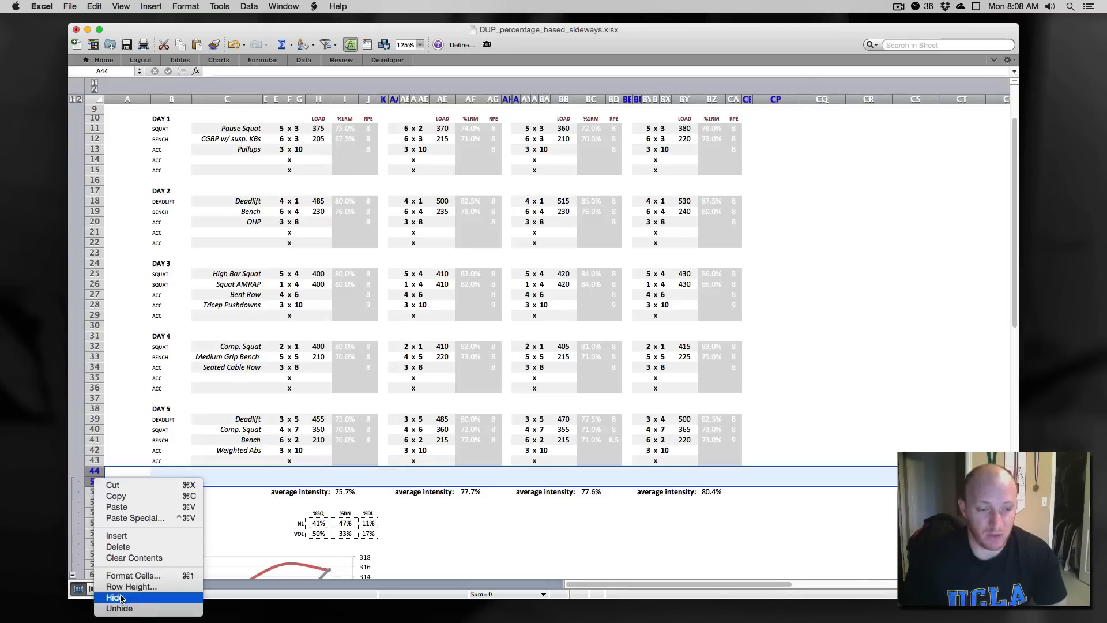
pyautogui.click(119, 608)
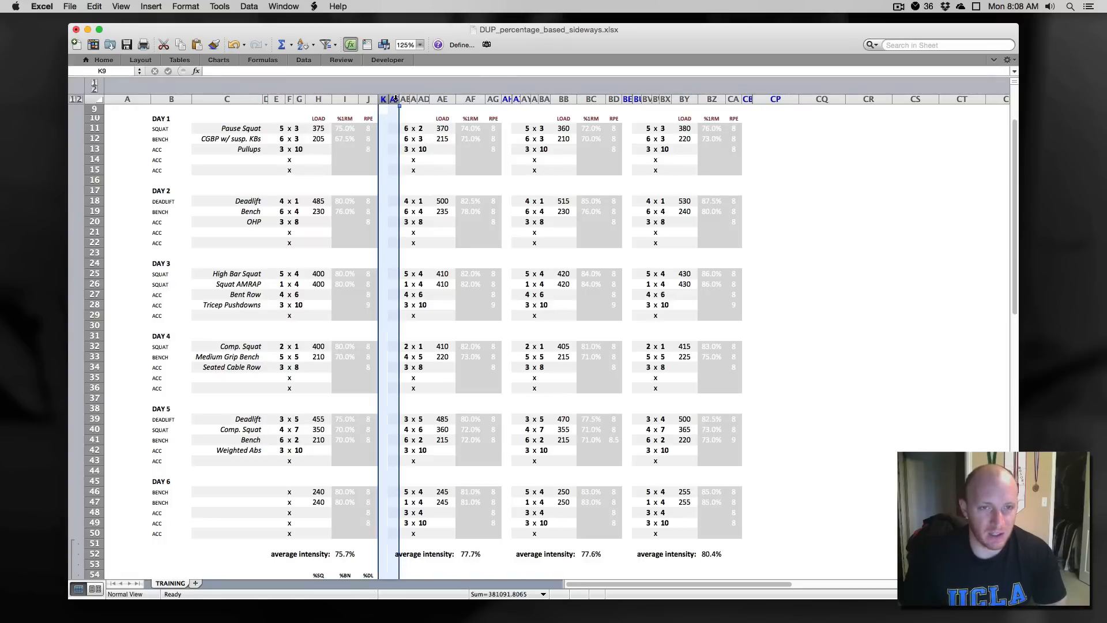
# Unhide week 1's ACTUAL and LOAD helper columns and select Day 1's actual cells
pyautogui.rightClick(392, 99)
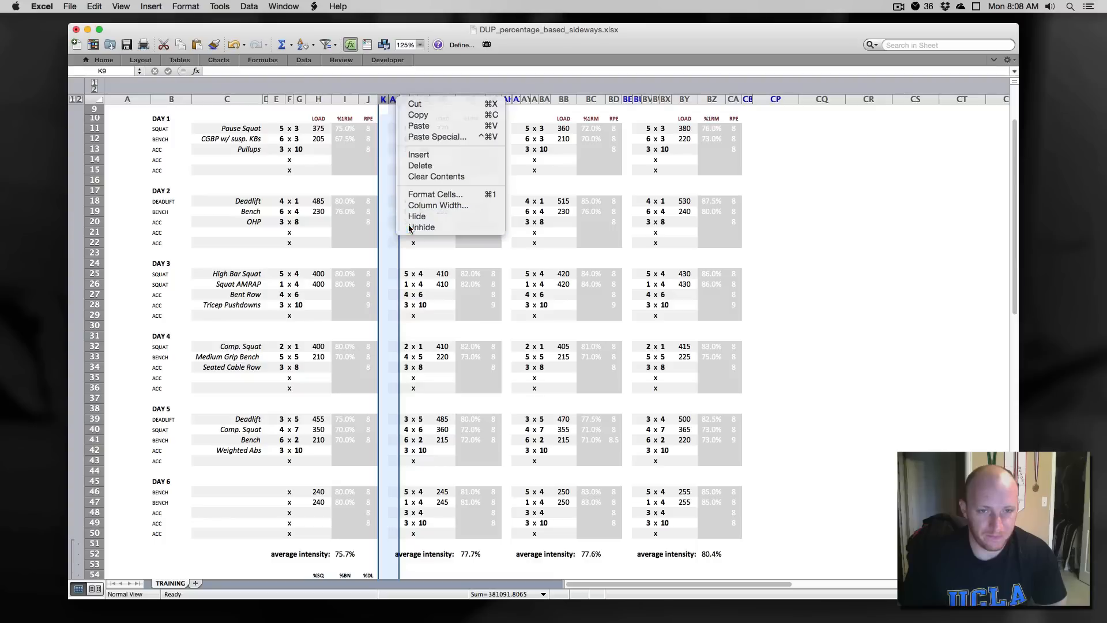
pyautogui.click(421, 227)
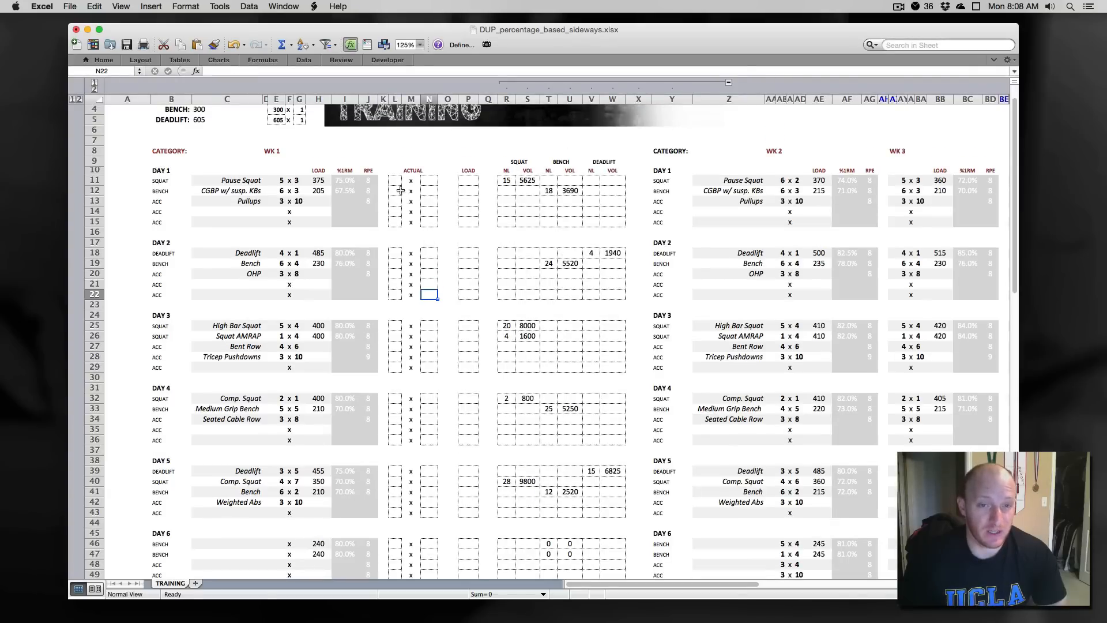
pyautogui.click(396, 179)
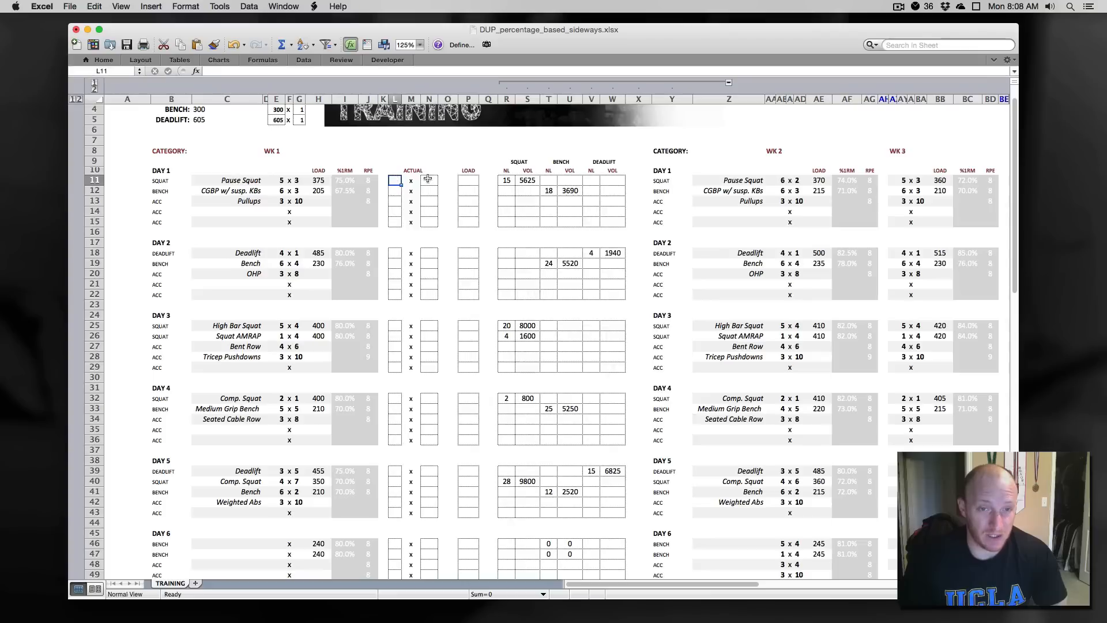
pyautogui.click(468, 180)
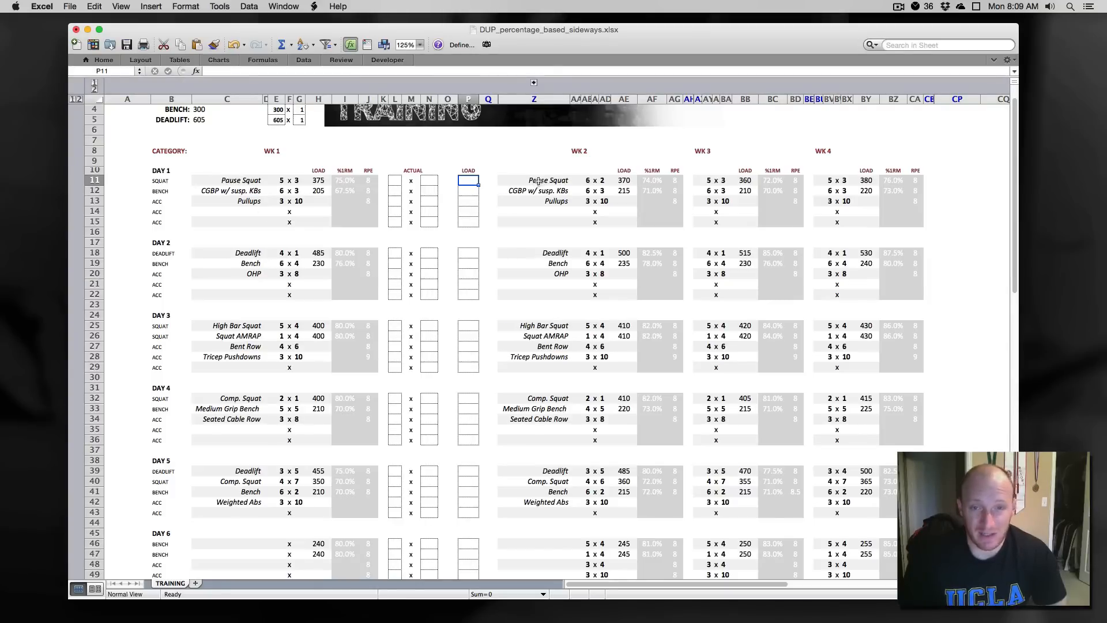
# Rename Day 1's Pause Squat to Front Squats, with later weeks following automatically
pyautogui.click(534, 180)
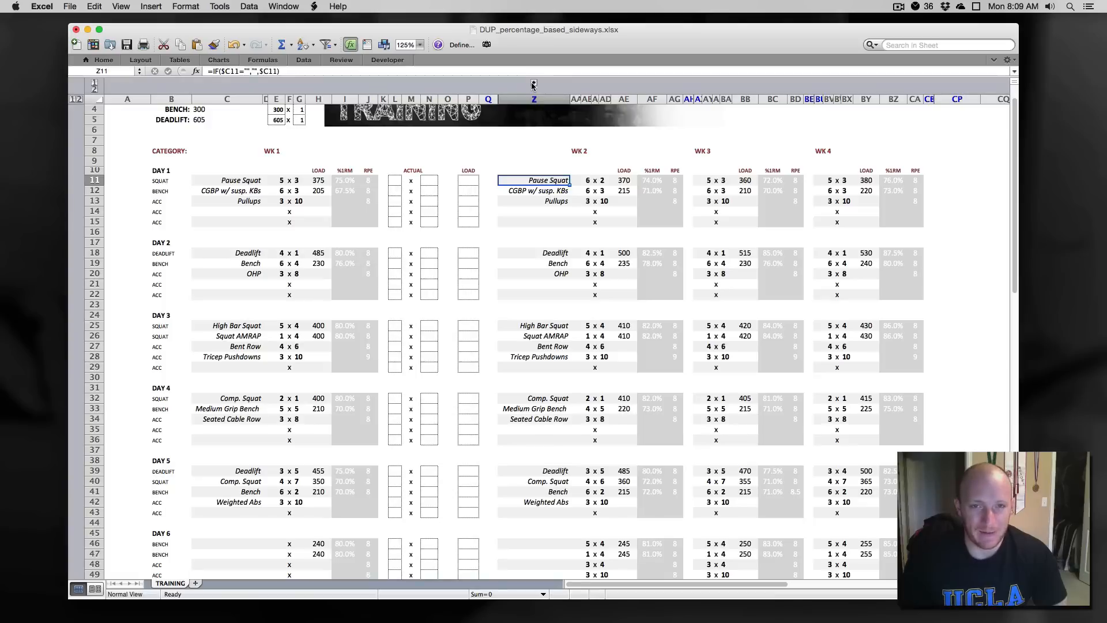
pyautogui.moveTo(843, 199)
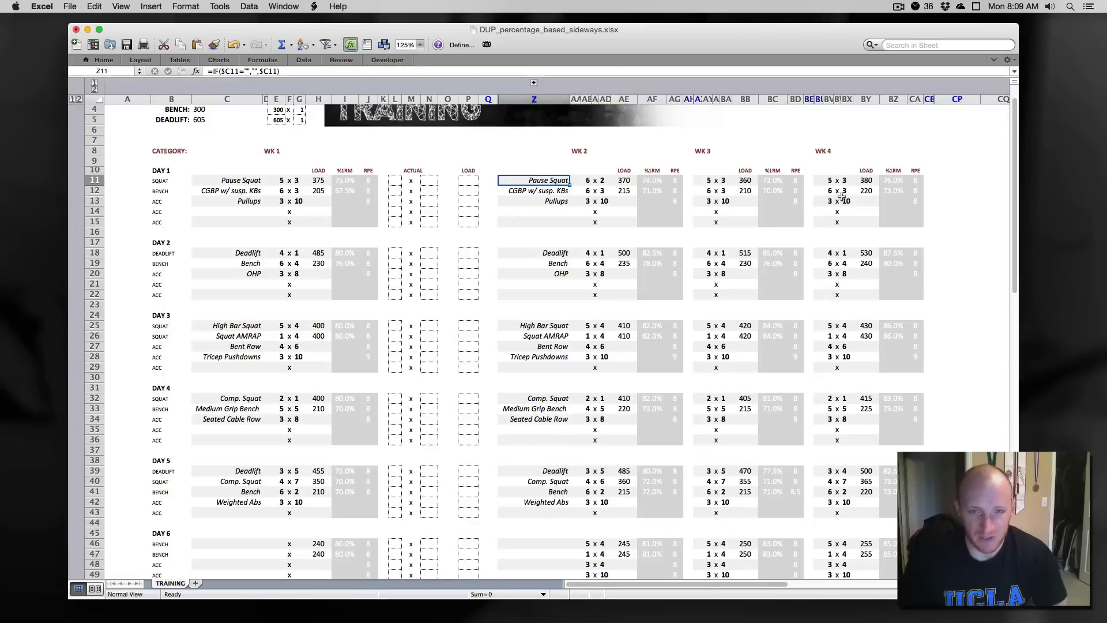
pyautogui.click(241, 180)
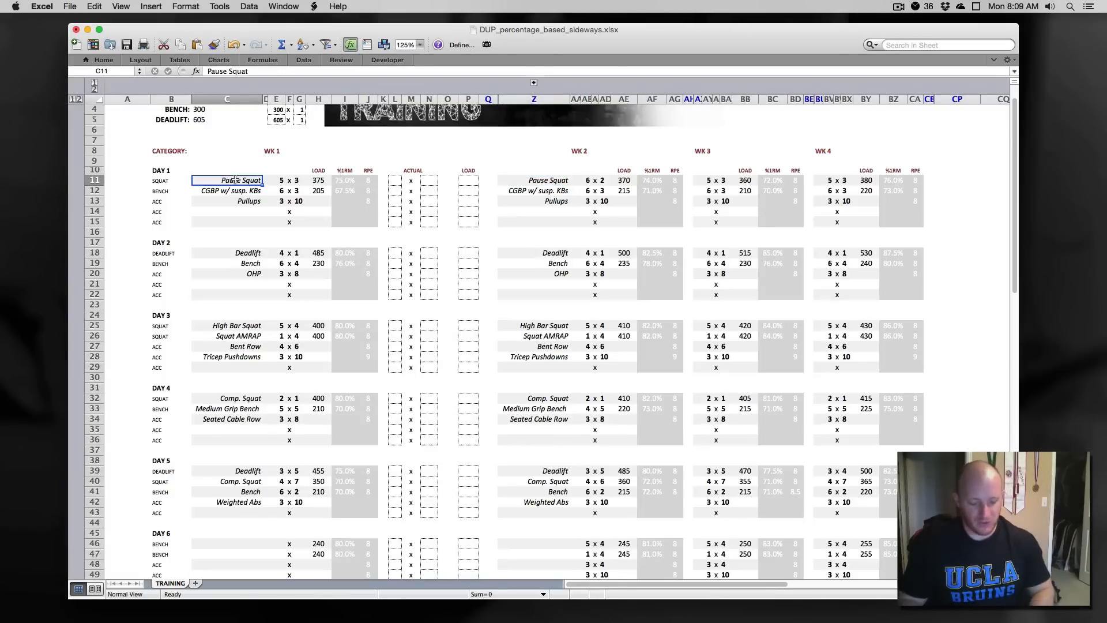
pyautogui.write('Front Squats')
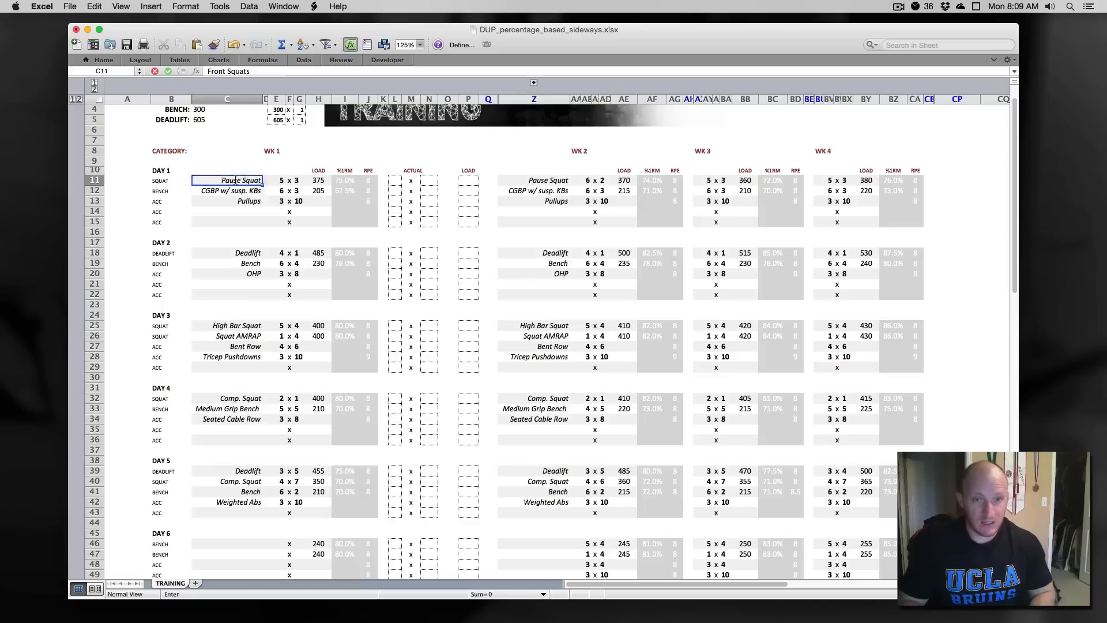
pyautogui.write('Front Squats')
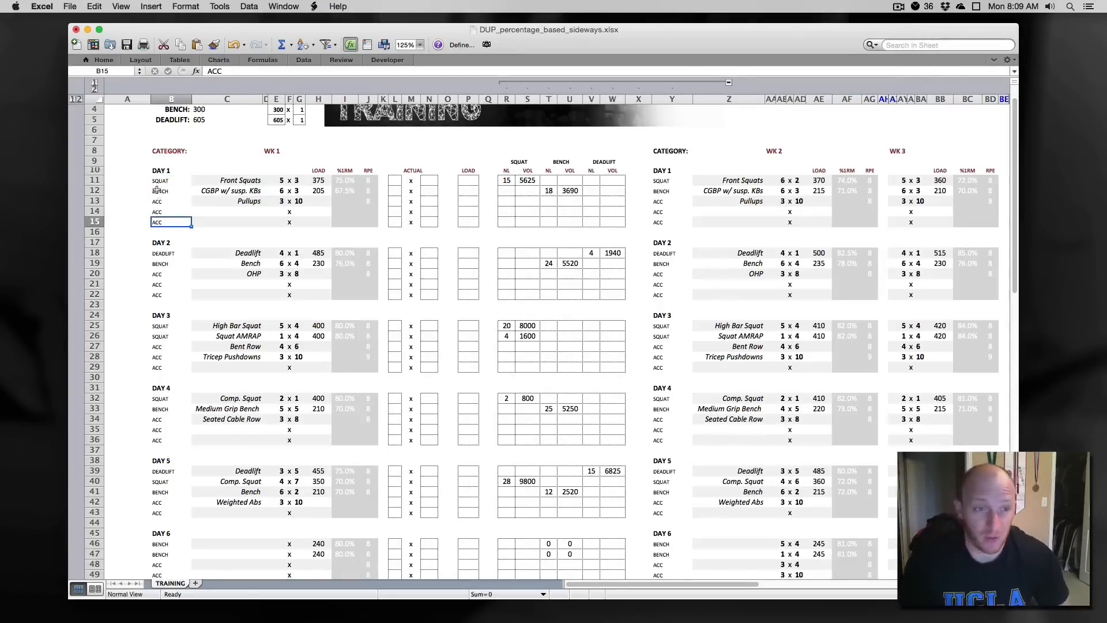
pyautogui.click(170, 201)
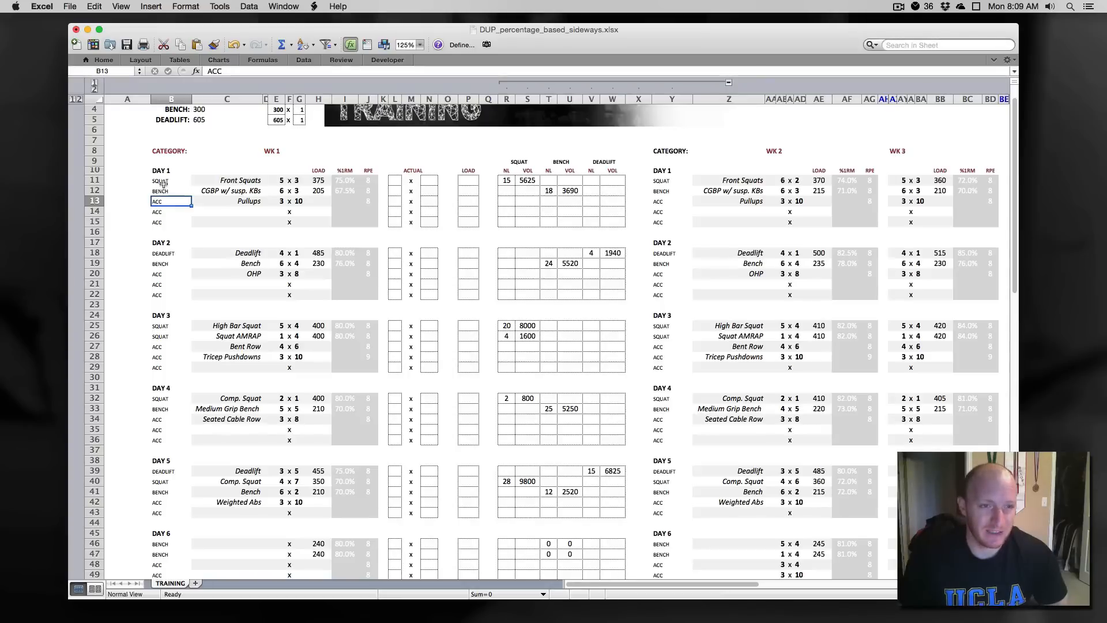
# Categorise Day 1's Front Squats as DEADLIFT, raising its loads to 455, 450 and 435
pyautogui.click(171, 180)
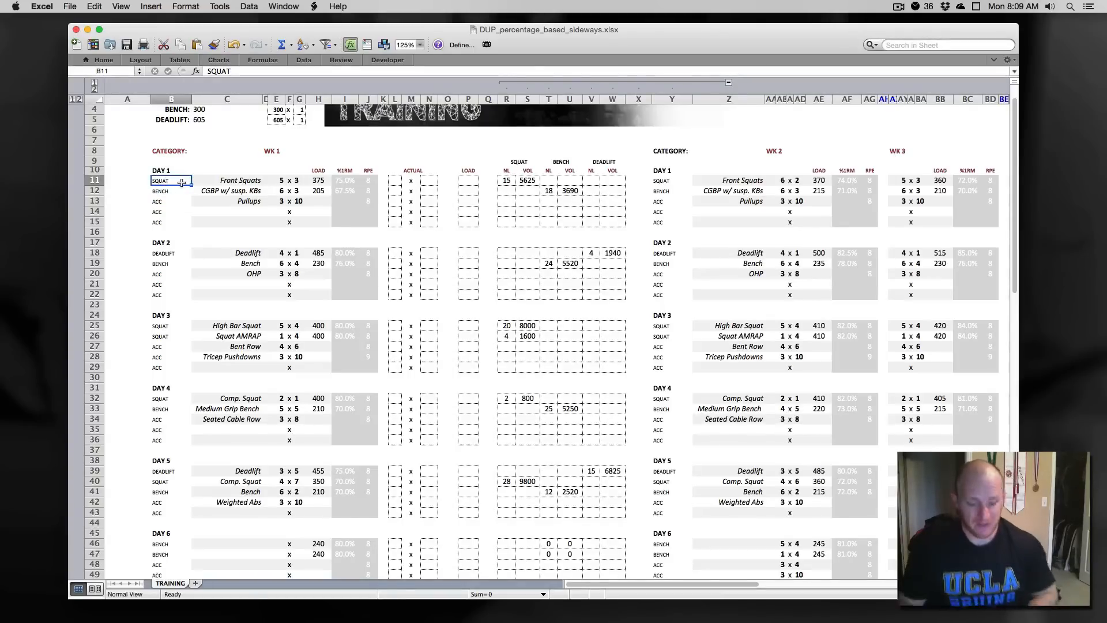
pyautogui.write('DEADLIFT')
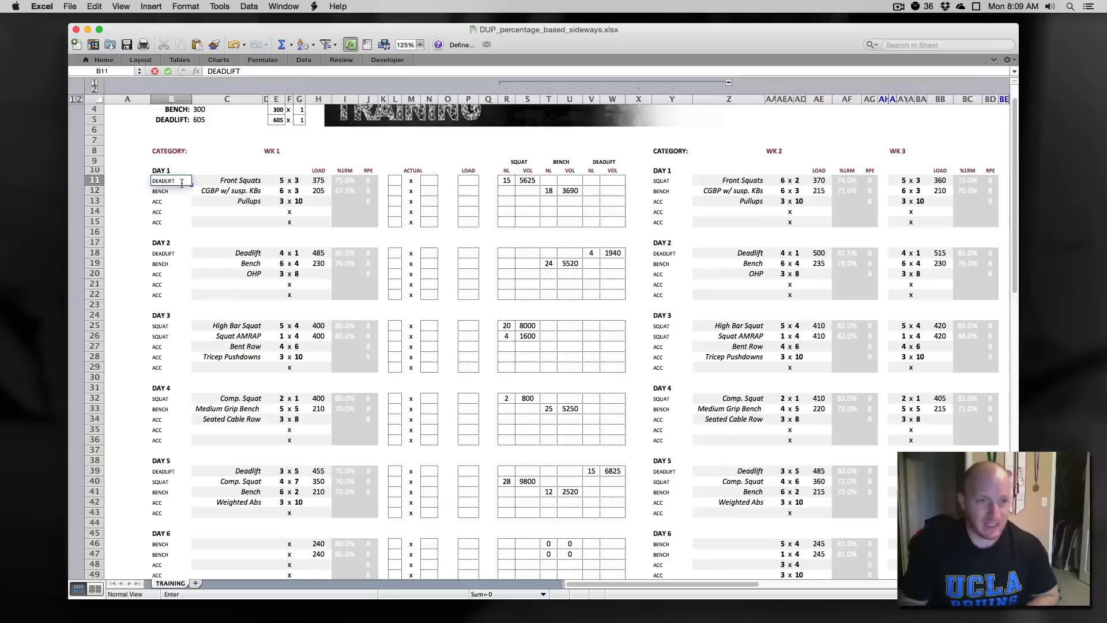
pyautogui.click(227, 180)
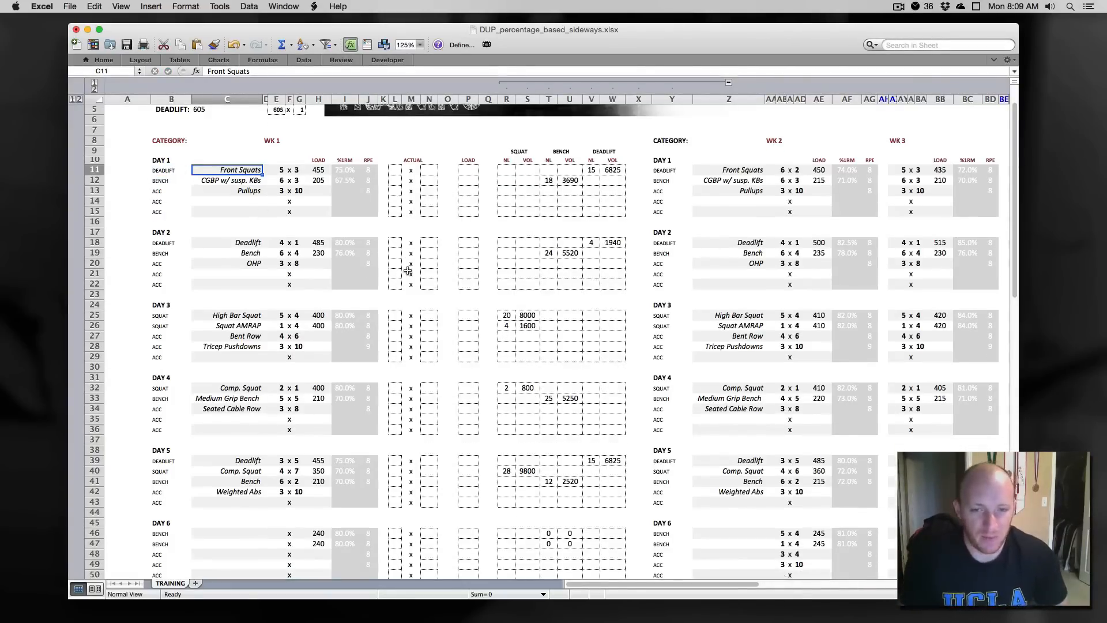
pyautogui.scroll(-3)
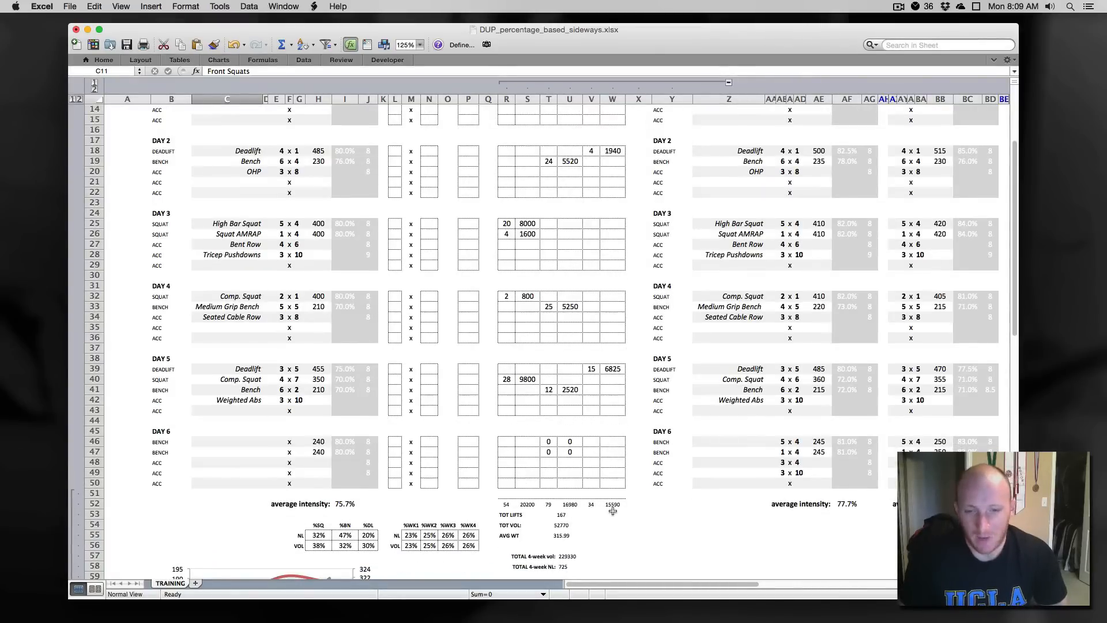
pyautogui.moveTo(595, 504)
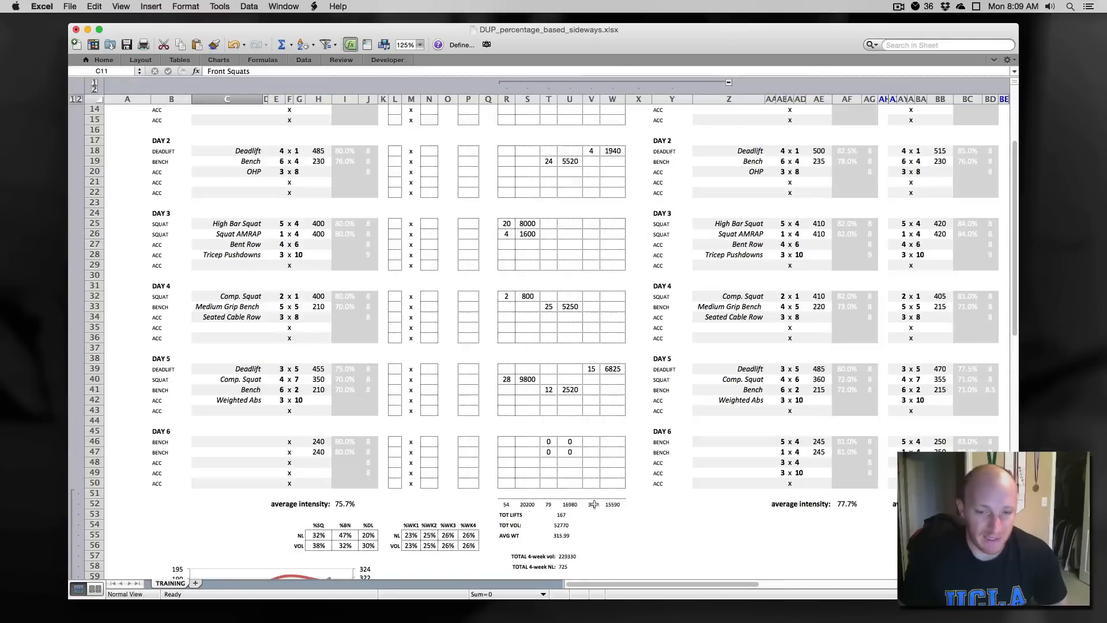
pyautogui.click(506, 504)
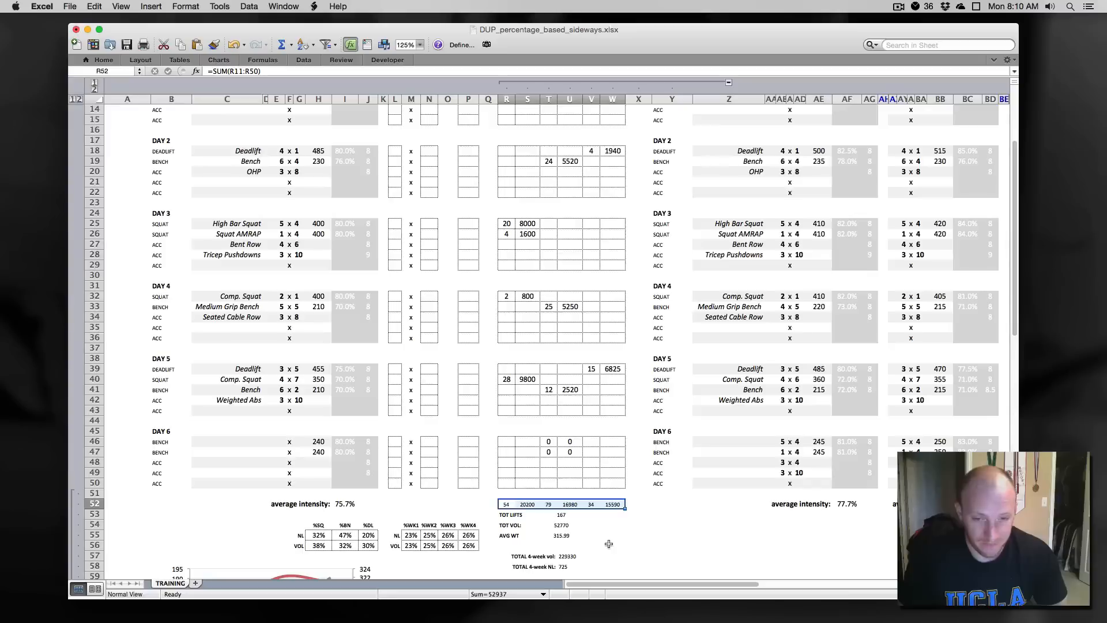
pyautogui.click(671, 524)
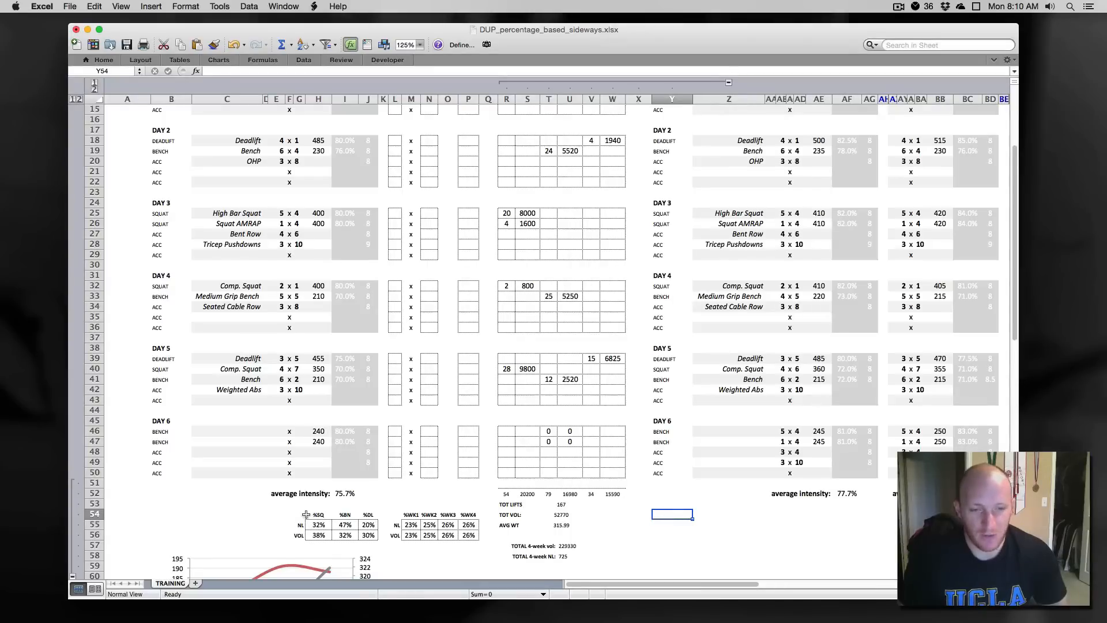
pyautogui.click(291, 524)
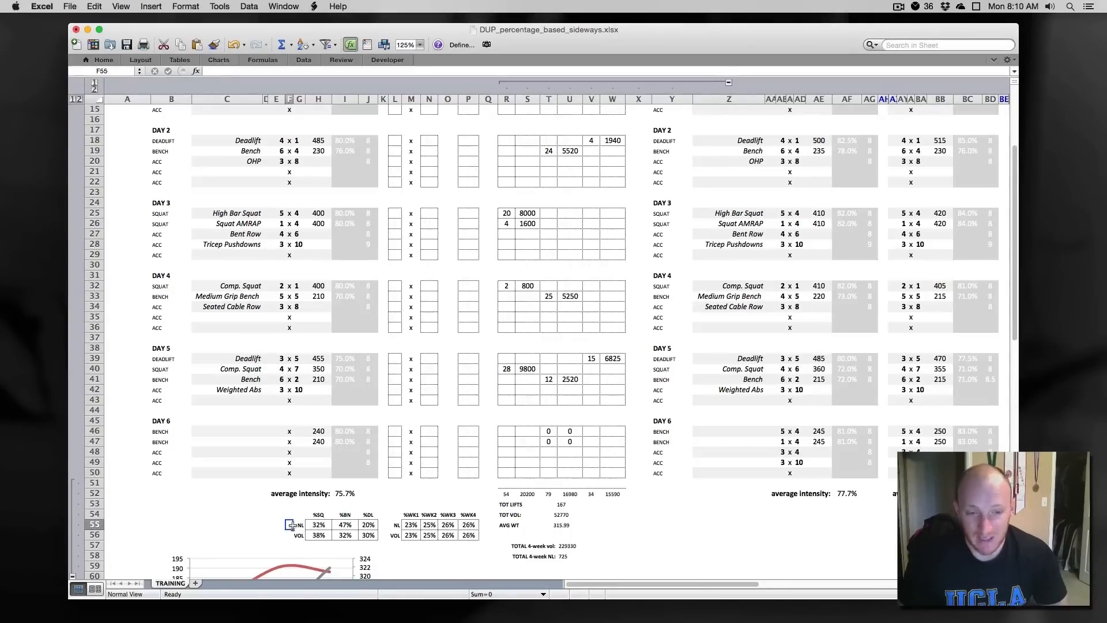
pyautogui.click(299, 524)
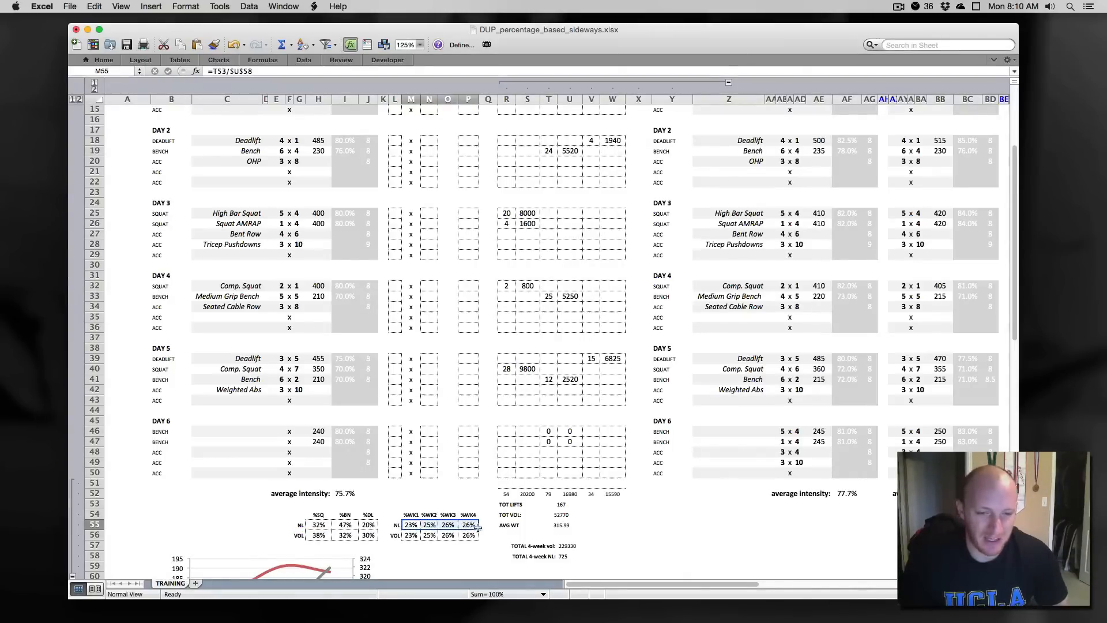
pyautogui.click(410, 524)
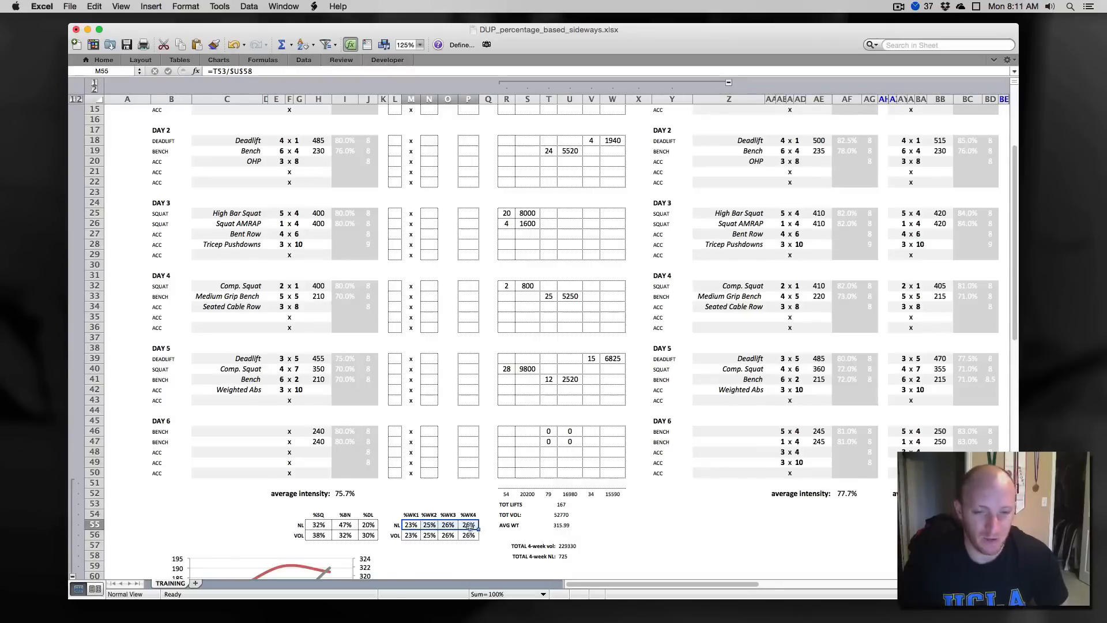
pyautogui.click(429, 524)
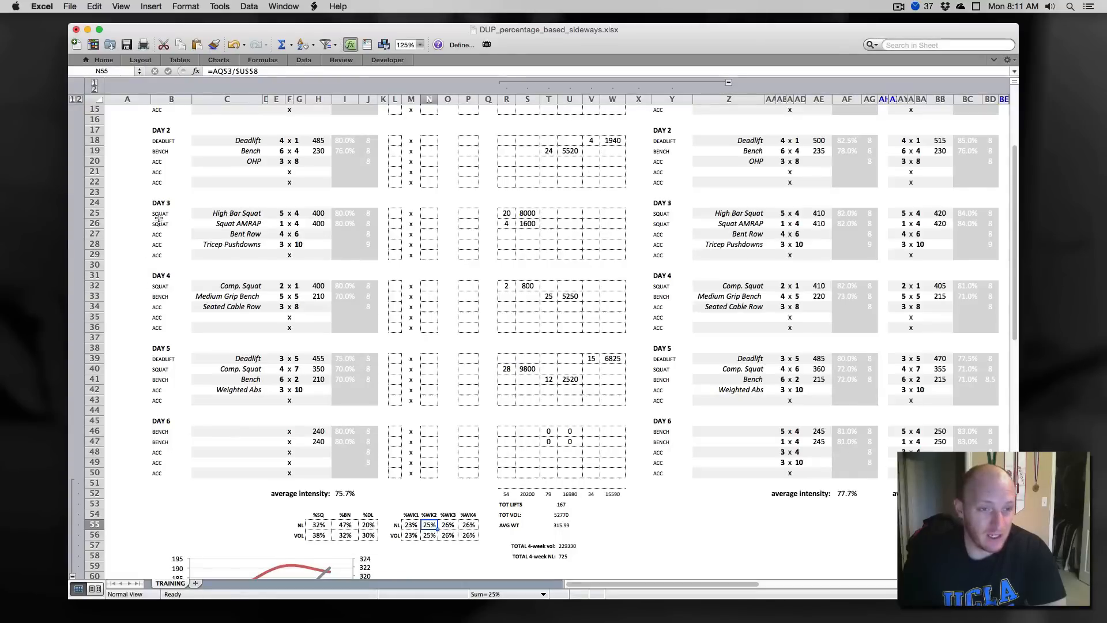
pyautogui.click(237, 213)
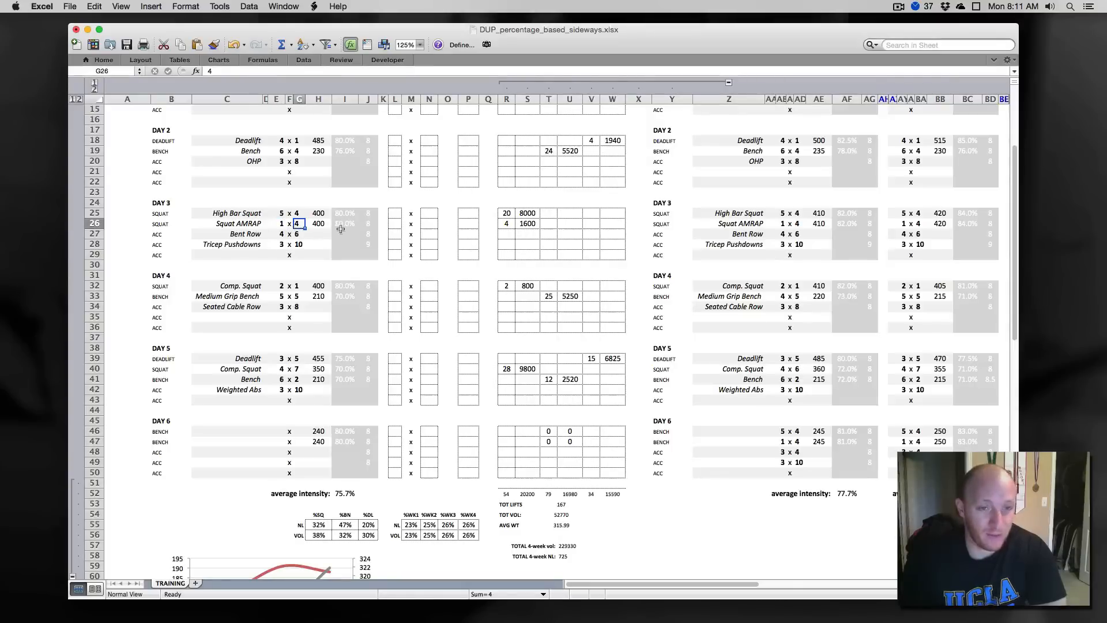
# Log Day 3 actuals: High Bar Squat 5×4 at 400 and Squat AMRAP 1×8 at 380
pyautogui.click(394, 224)
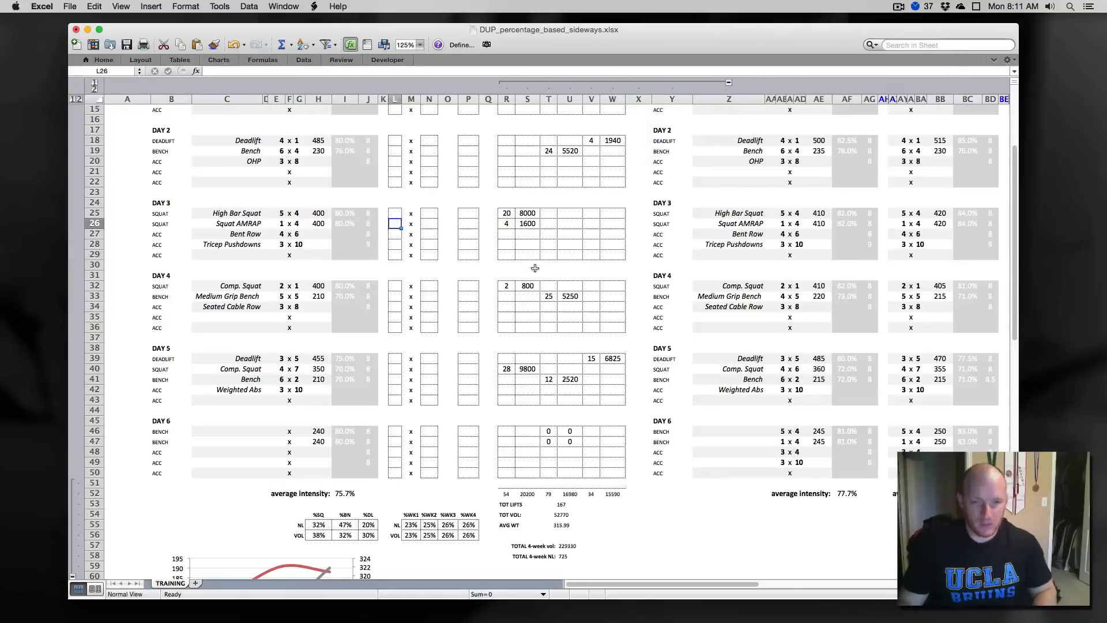
pyautogui.click(395, 213)
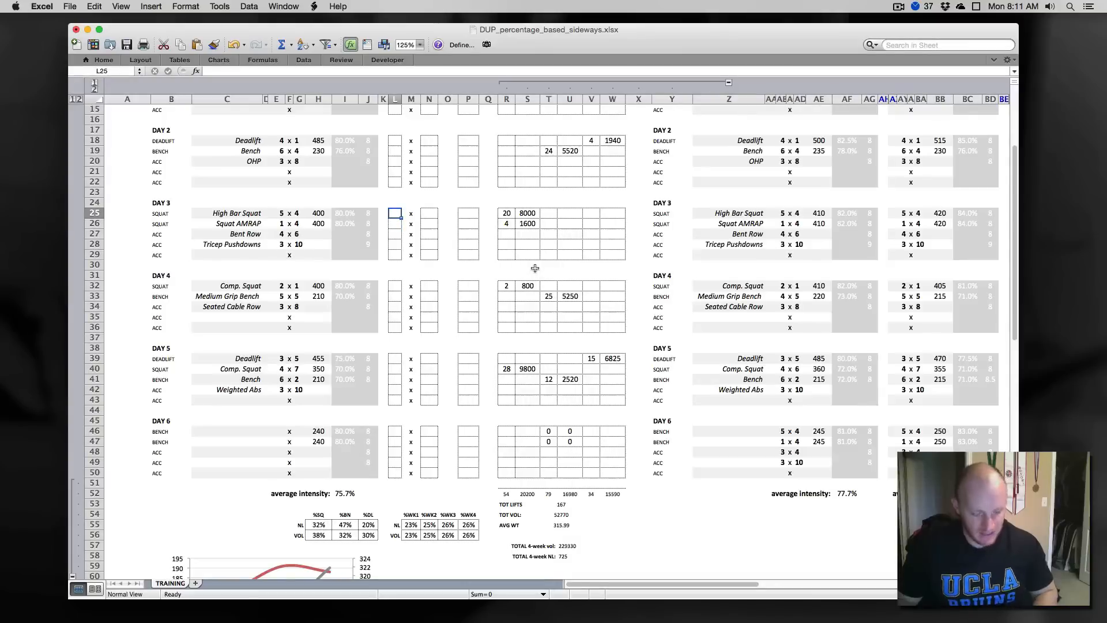
pyautogui.write('4')
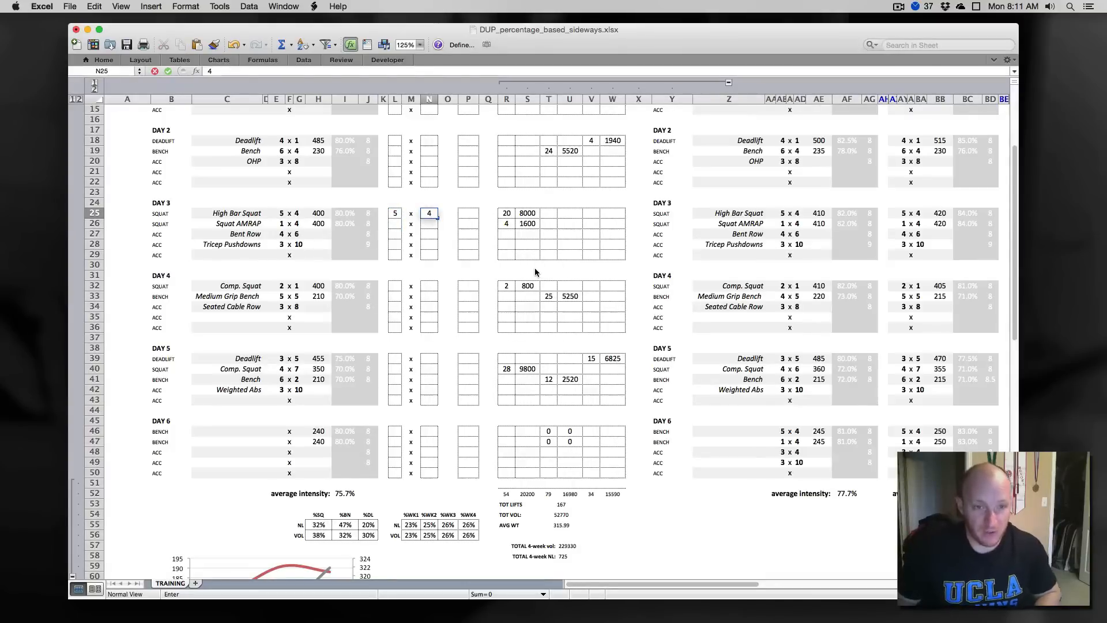
pyautogui.click(468, 212)
pyautogui.write('4')
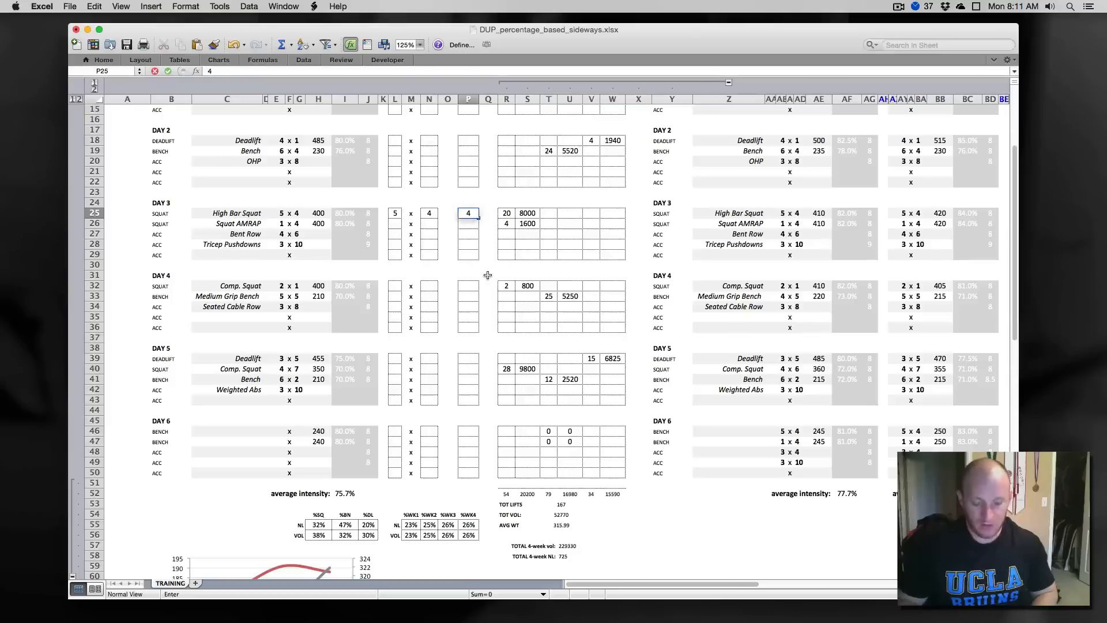
pyautogui.click(317, 212)
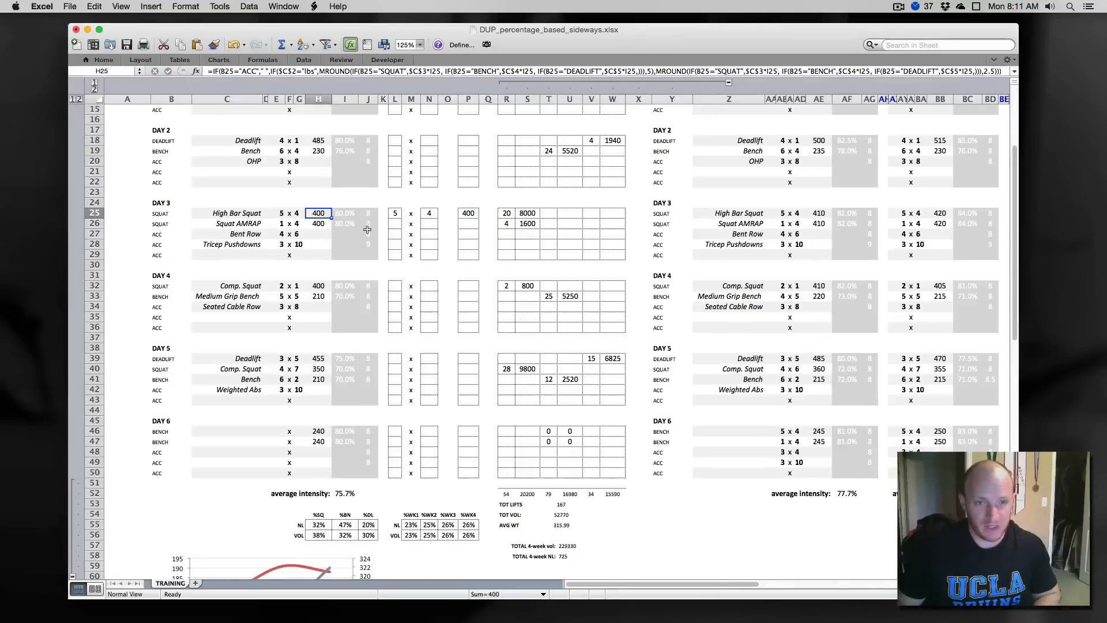
pyautogui.write('1')
pyautogui.click(468, 223)
pyautogui.write('400')
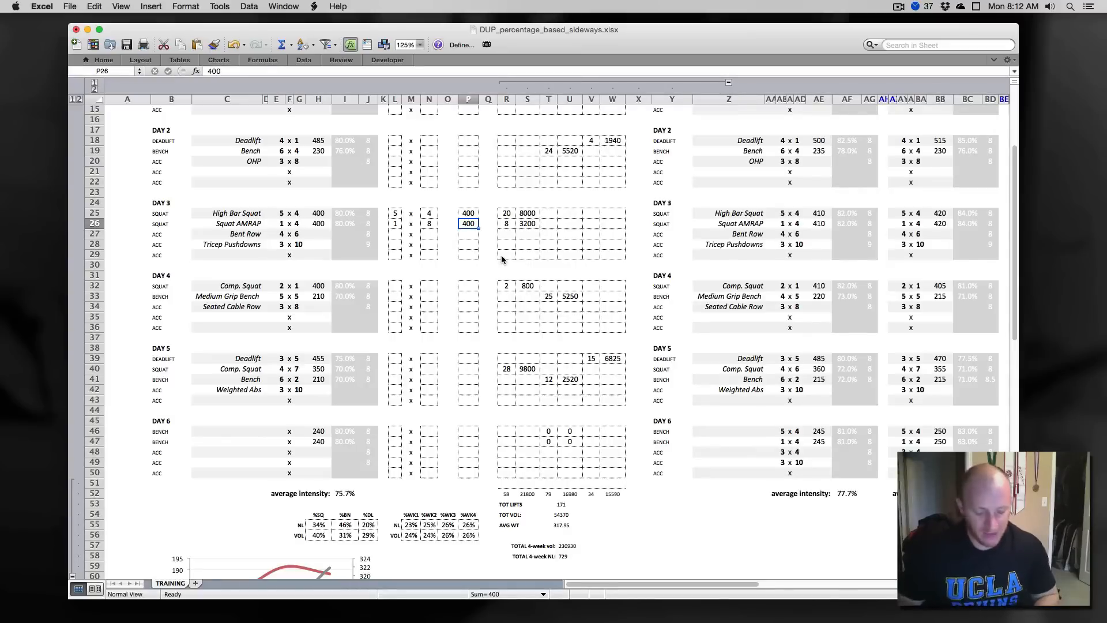
pyautogui.write('380')
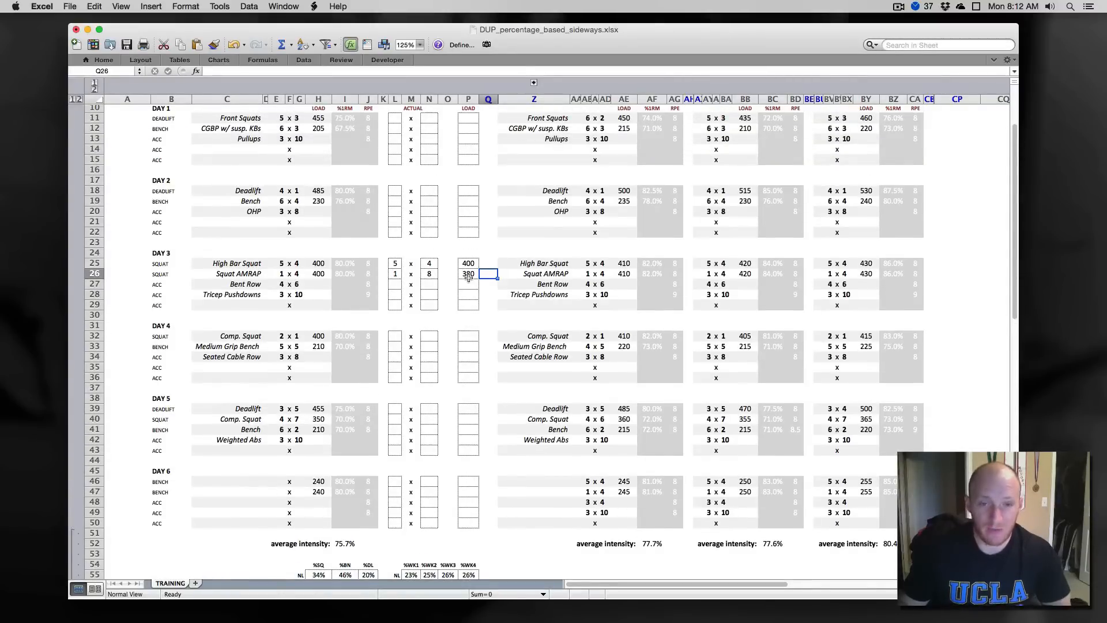
pyautogui.scroll(-3)
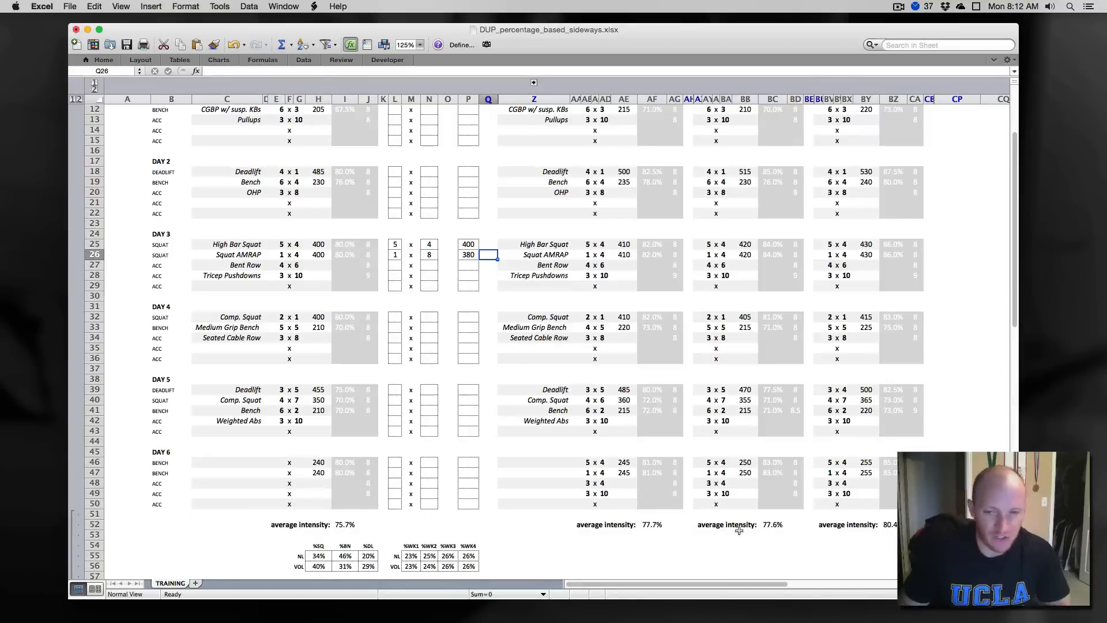
pyautogui.moveTo(756, 522)
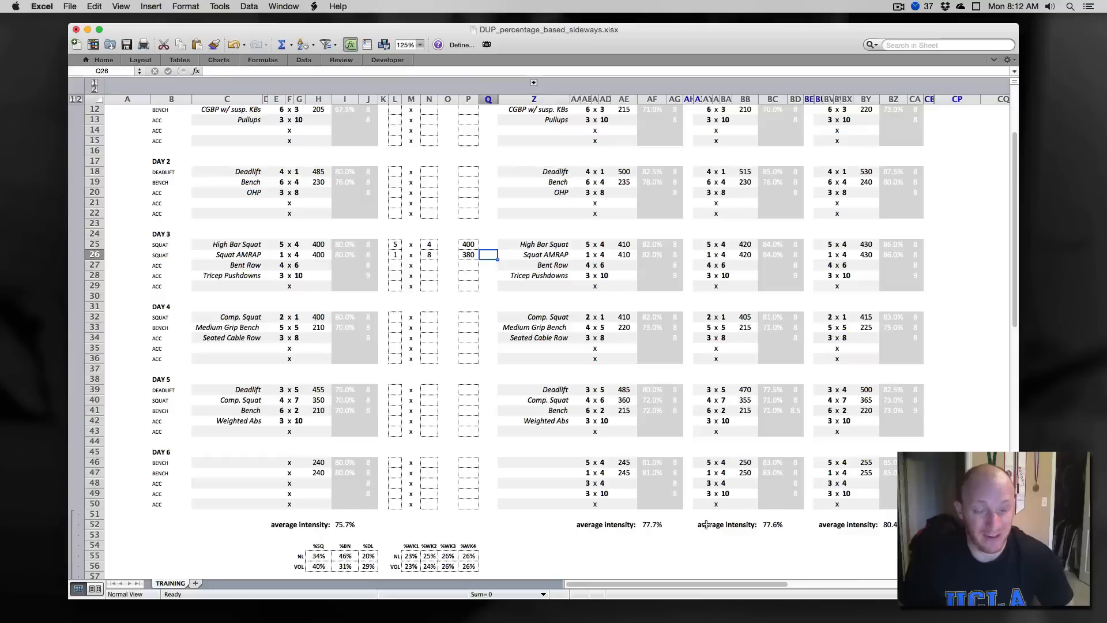
pyautogui.moveTo(676, 426)
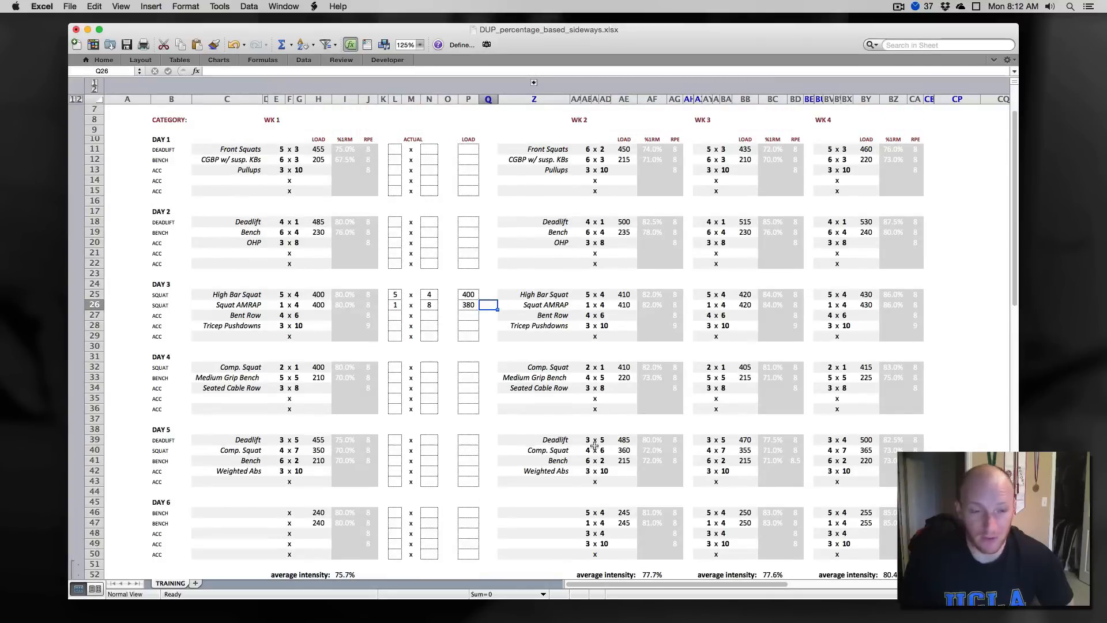
pyautogui.scroll(-3)
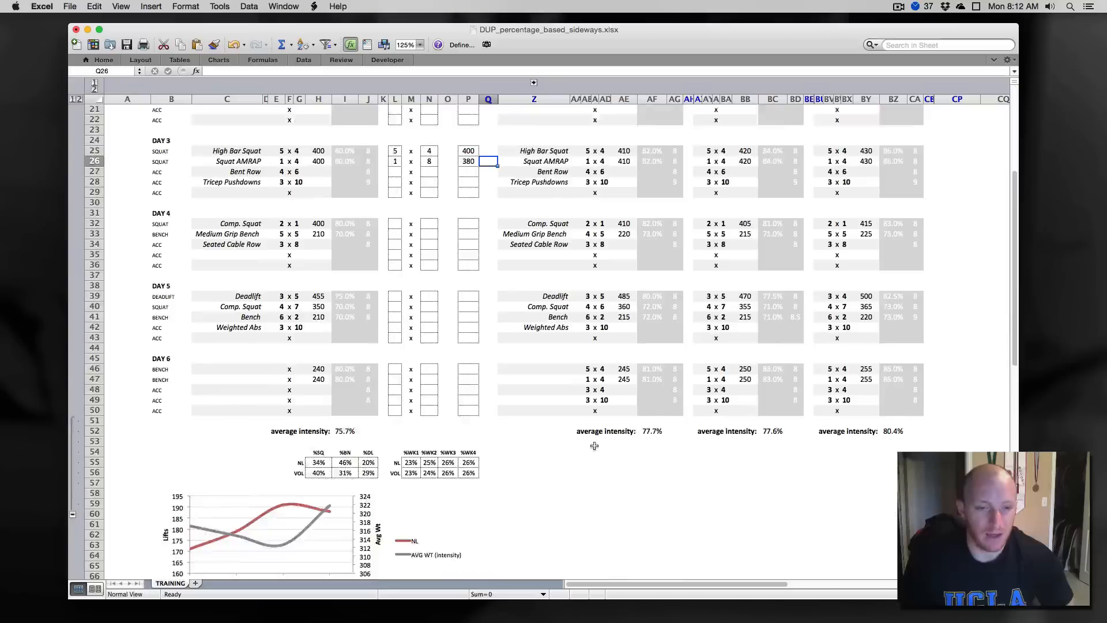
pyautogui.scroll(-3)
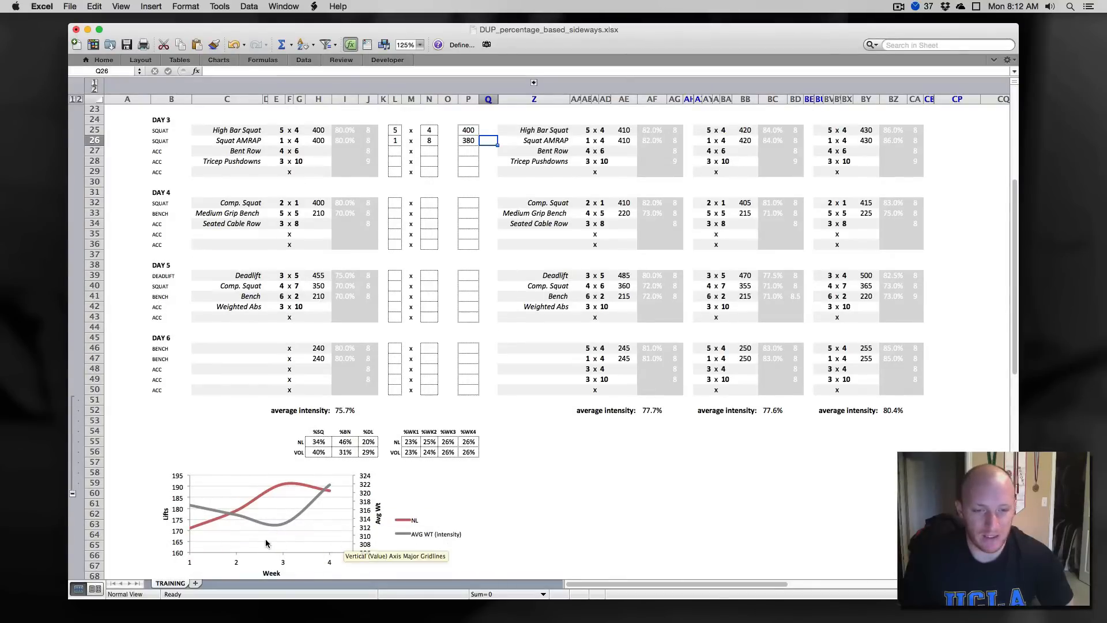
pyautogui.moveTo(203, 558)
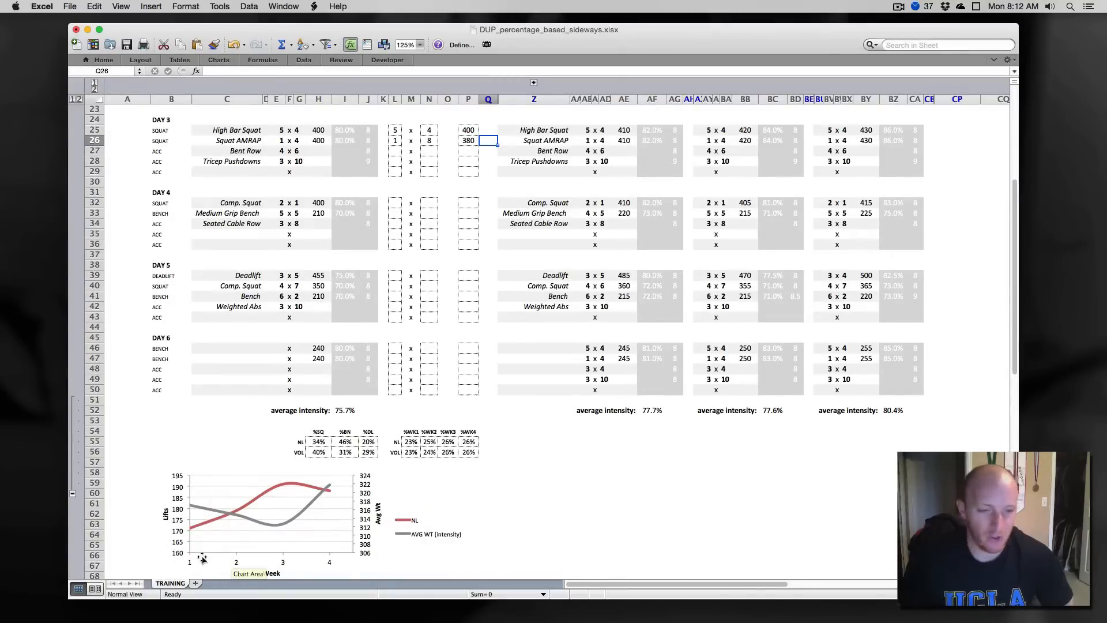
pyautogui.moveTo(233, 550)
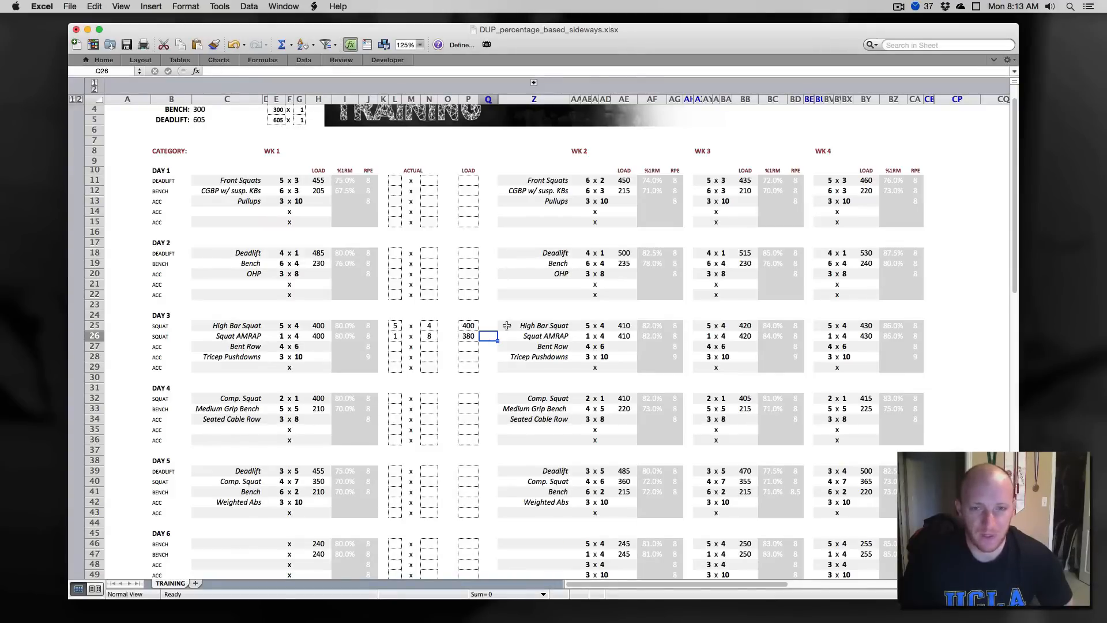
pyautogui.moveTo(581, 276)
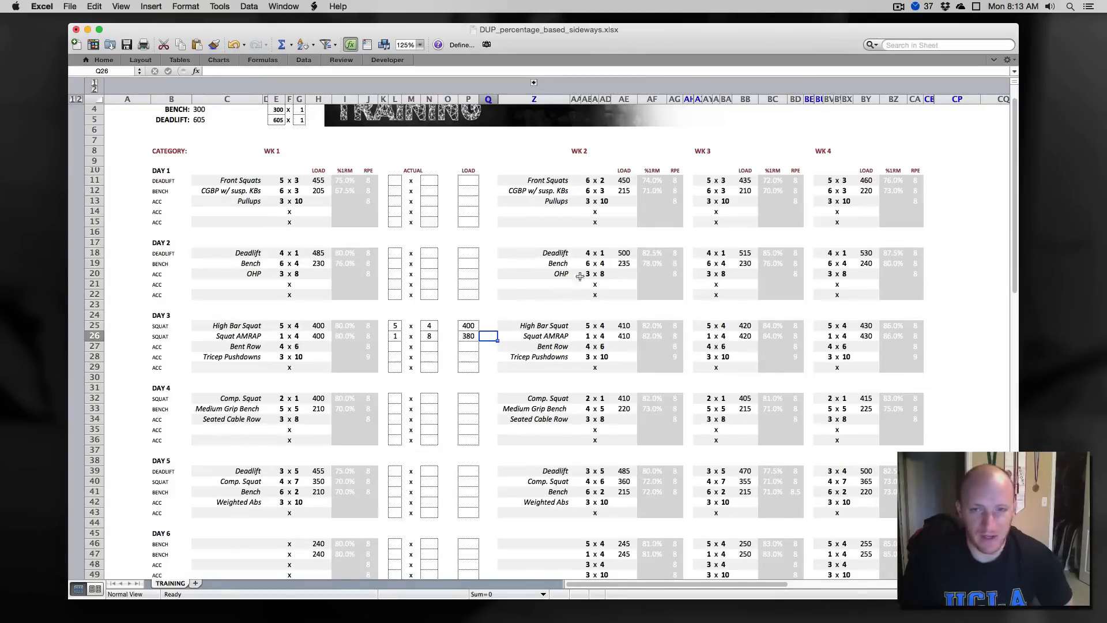
# Unhide the ACTUAL and LOAD columns for weeks 2, 3 and 4
pyautogui.click(689, 98)
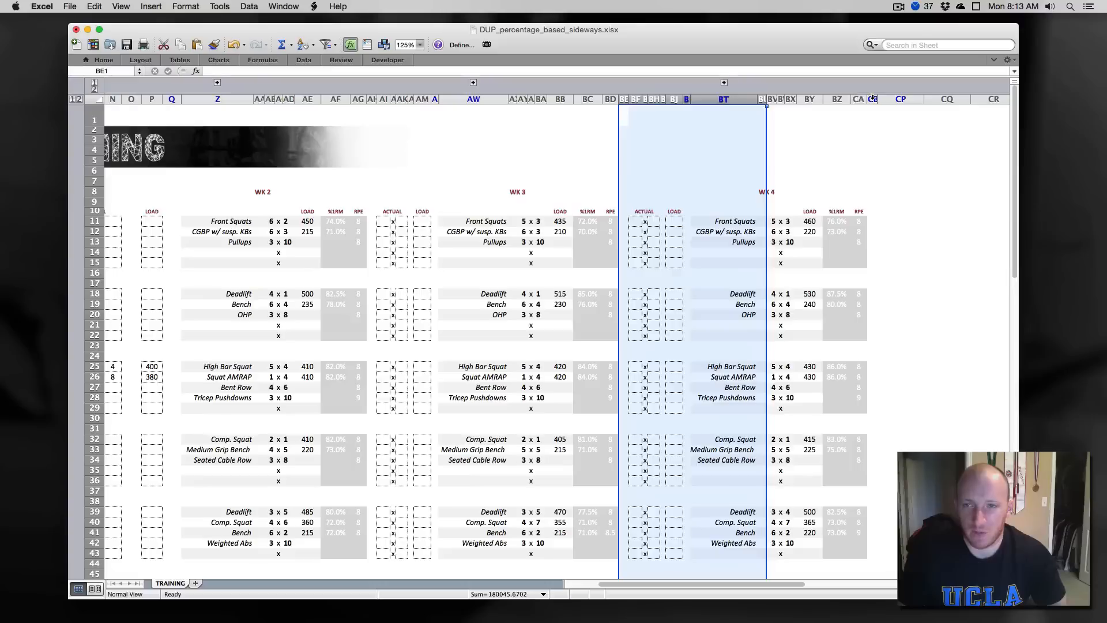
pyautogui.rightClick(874, 98)
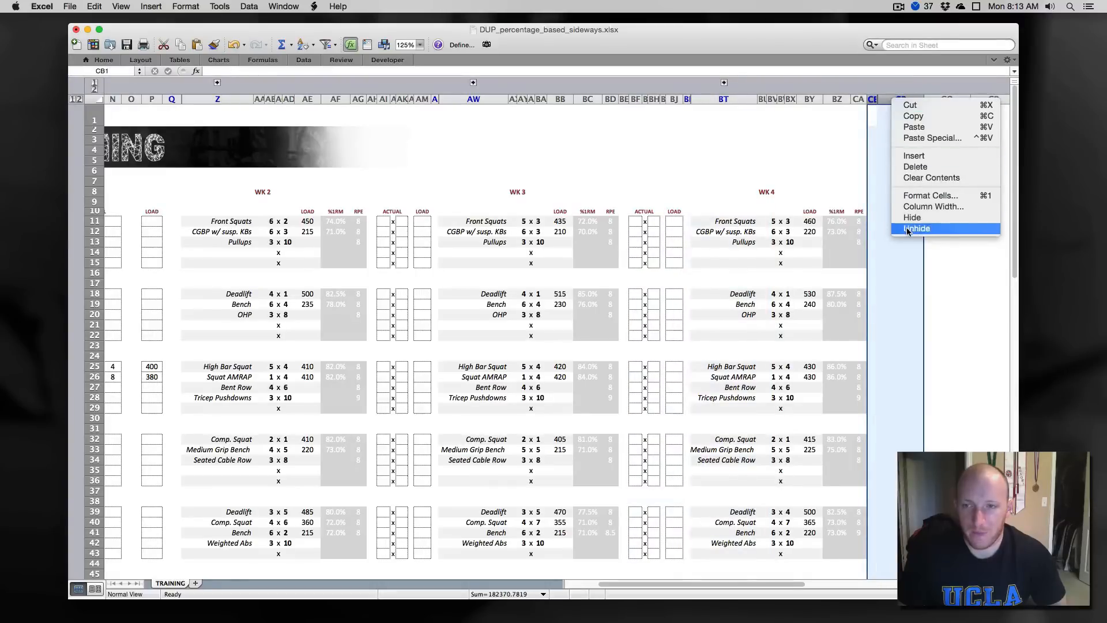
pyautogui.click(917, 228)
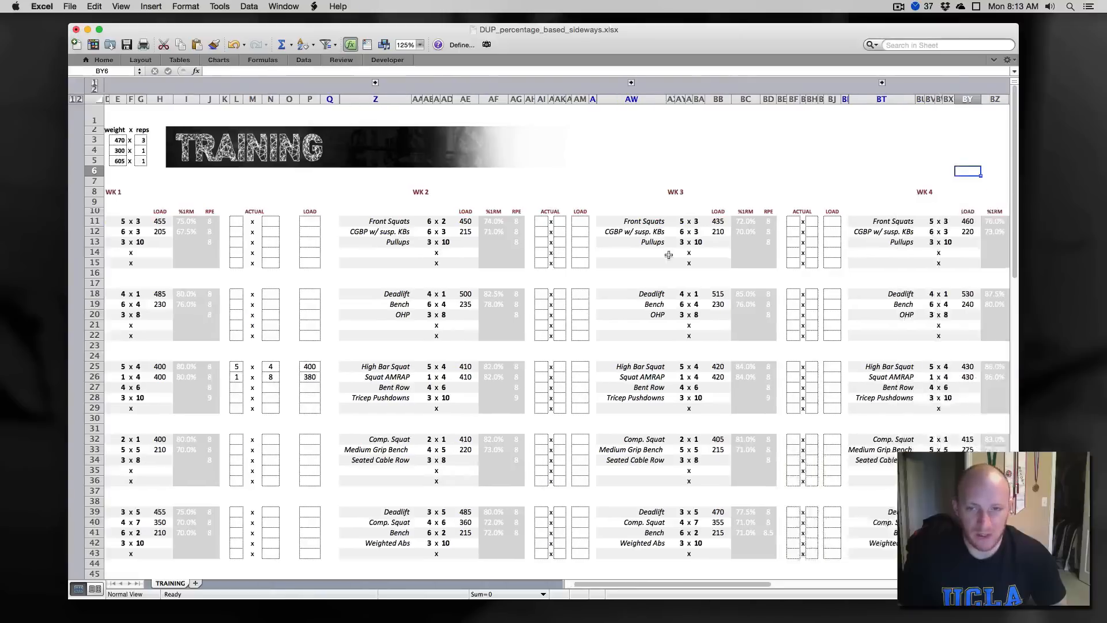
pyautogui.hscroll(3)
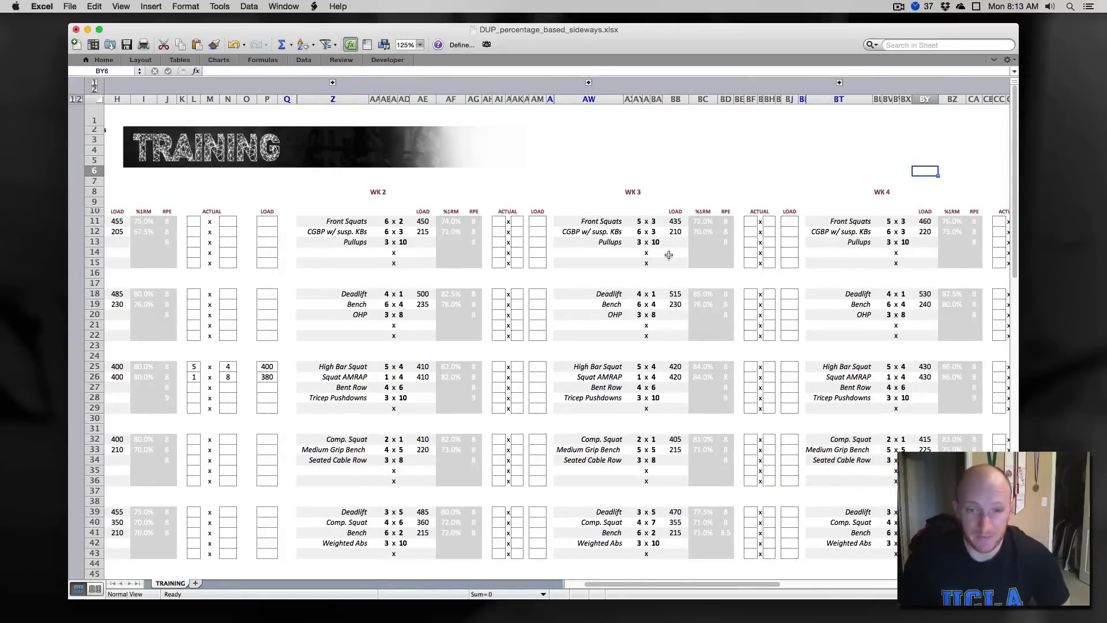
pyautogui.moveTo(688, 393)
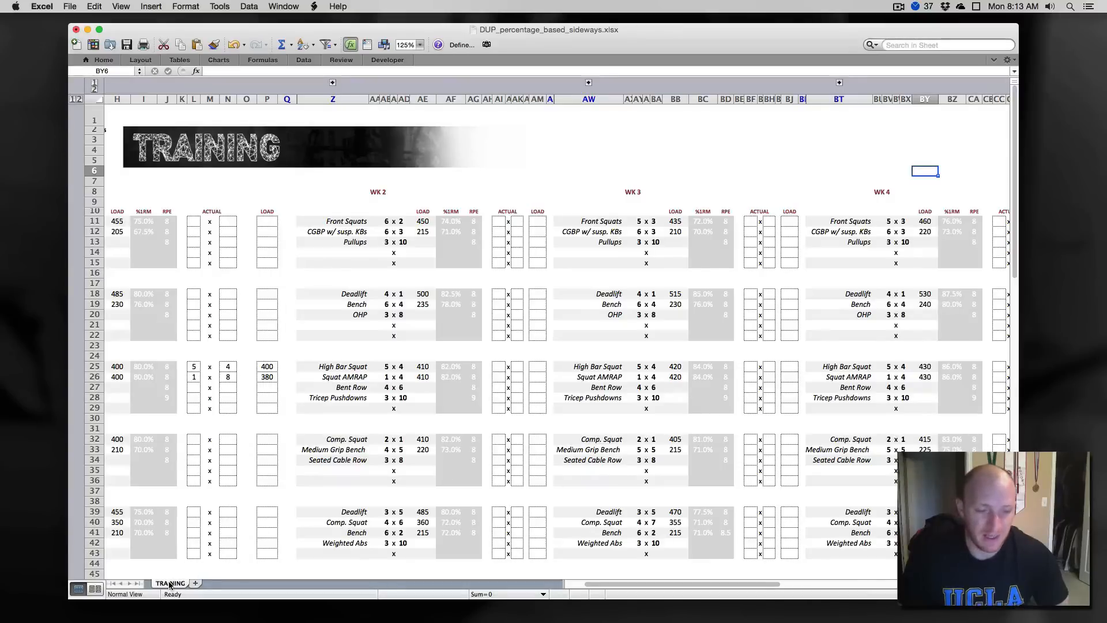
# Copy the TRAINING sheet via Move or Copy, creating TRAINING (2)
pyautogui.rightClick(170, 582)
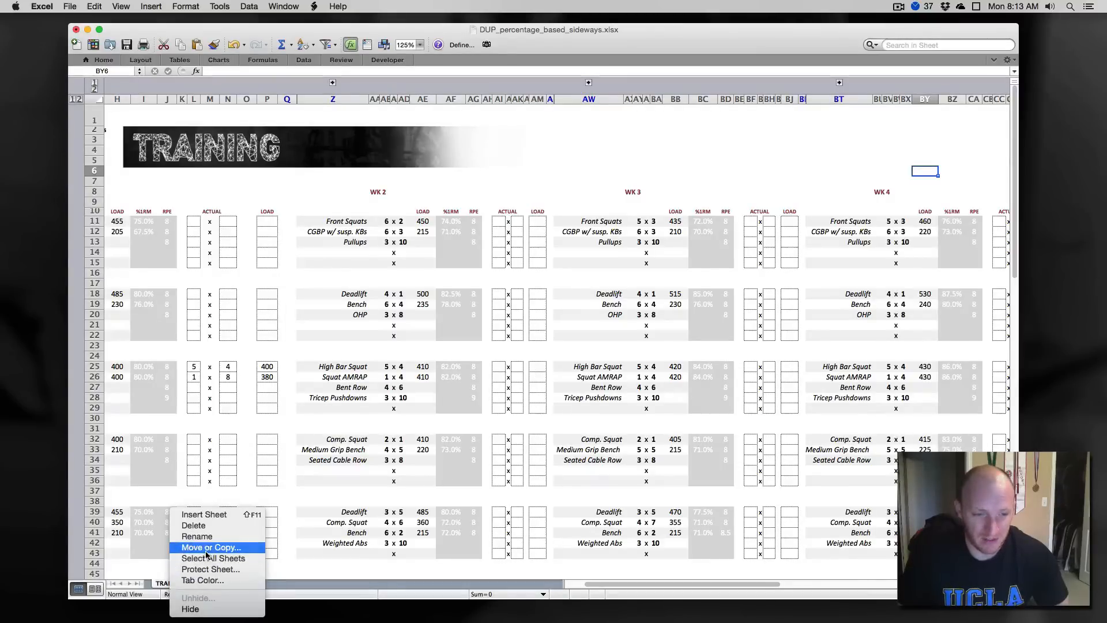
pyautogui.click(210, 547)
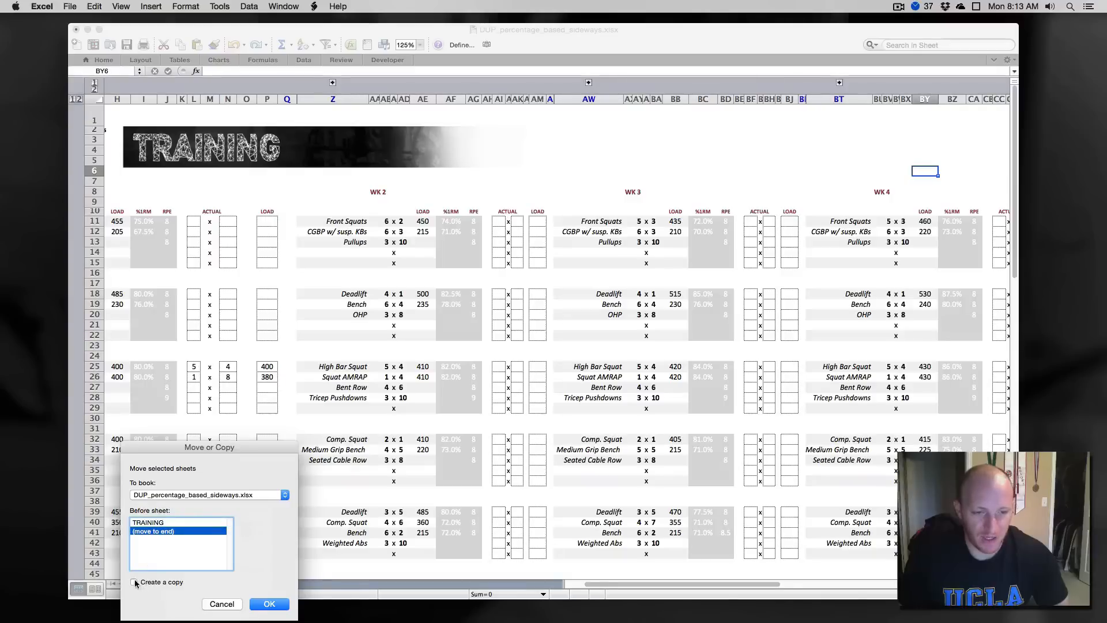
pyautogui.click(268, 604)
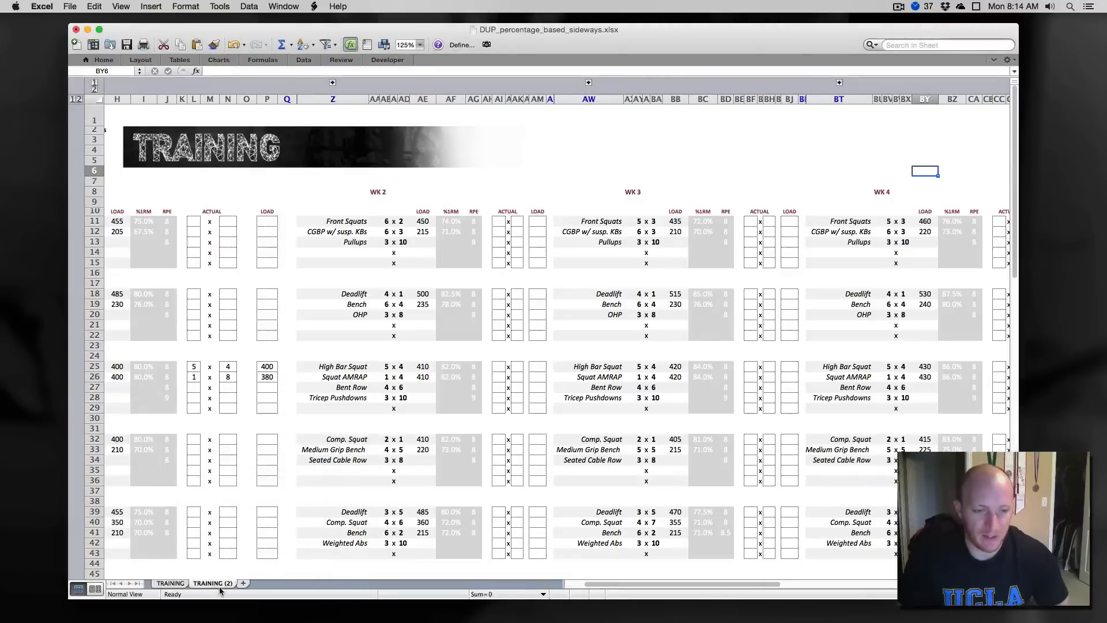